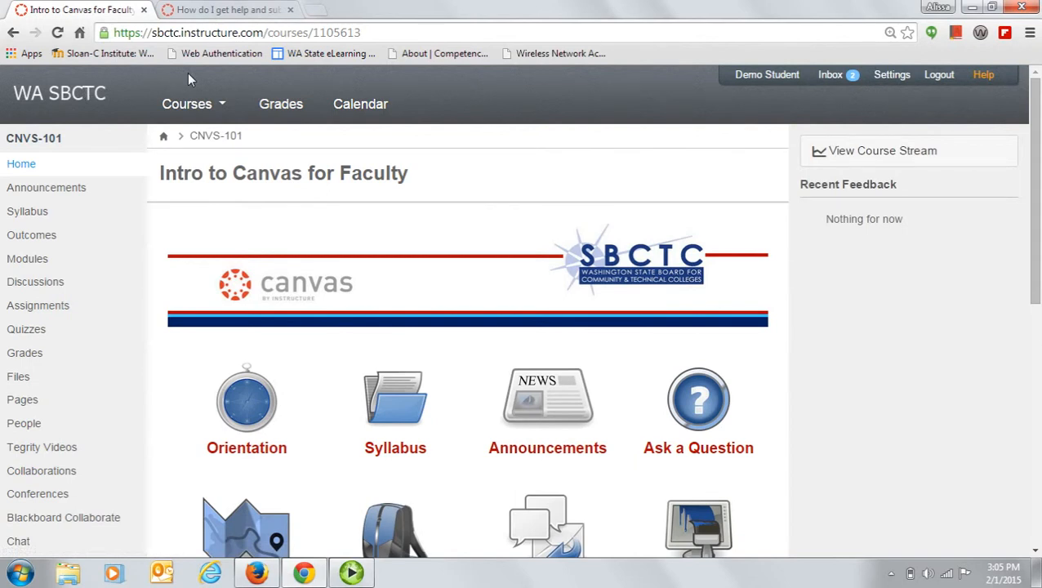
mouse_move(369, 85)
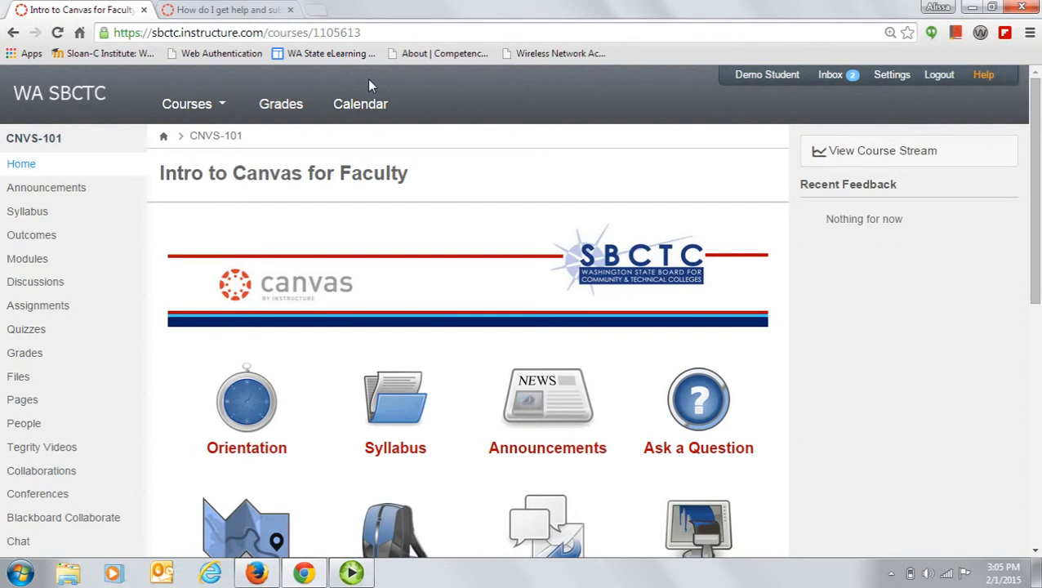
mouse_move(346, 82)
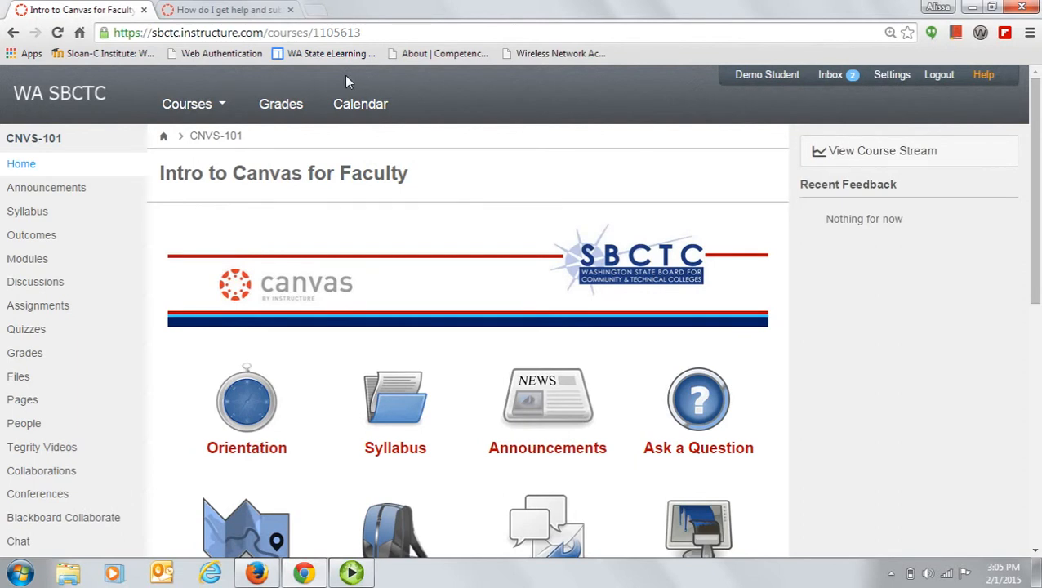
Open the Practice Course Demo Student course in a new tab from the Courses list
left_click(188, 105)
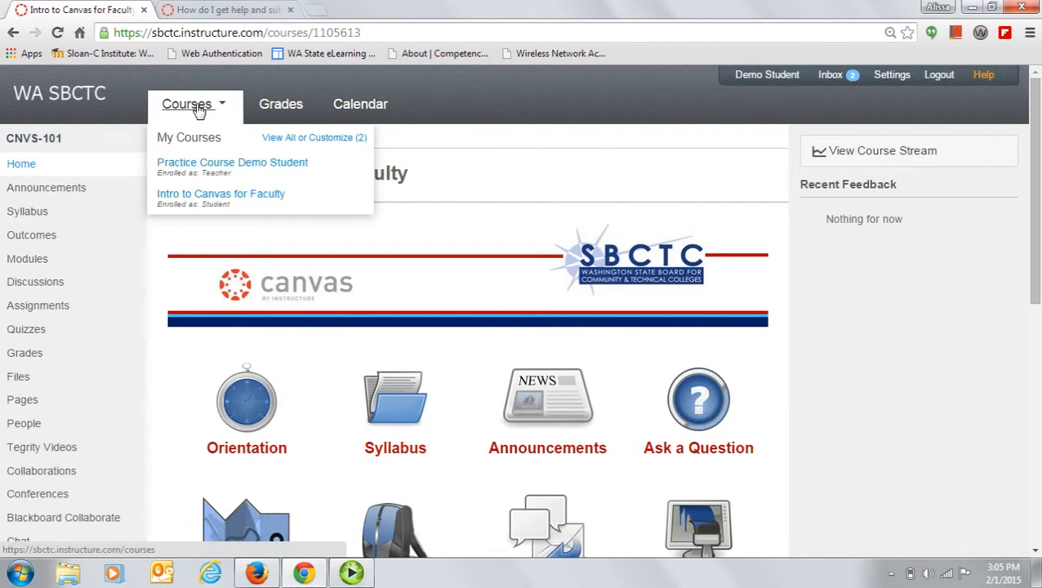
mouse_move(232, 162)
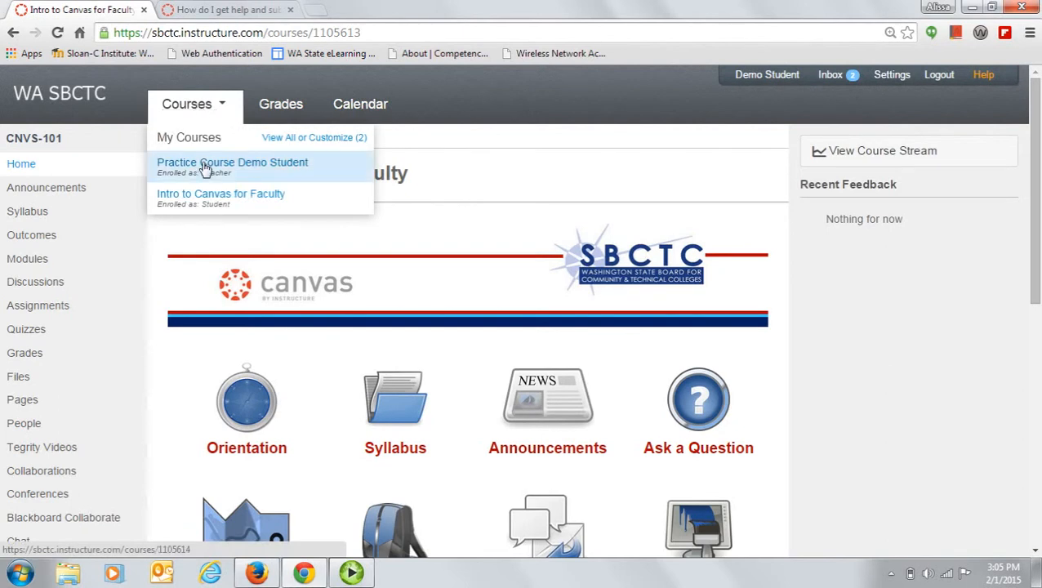
mouse_move(232, 163)
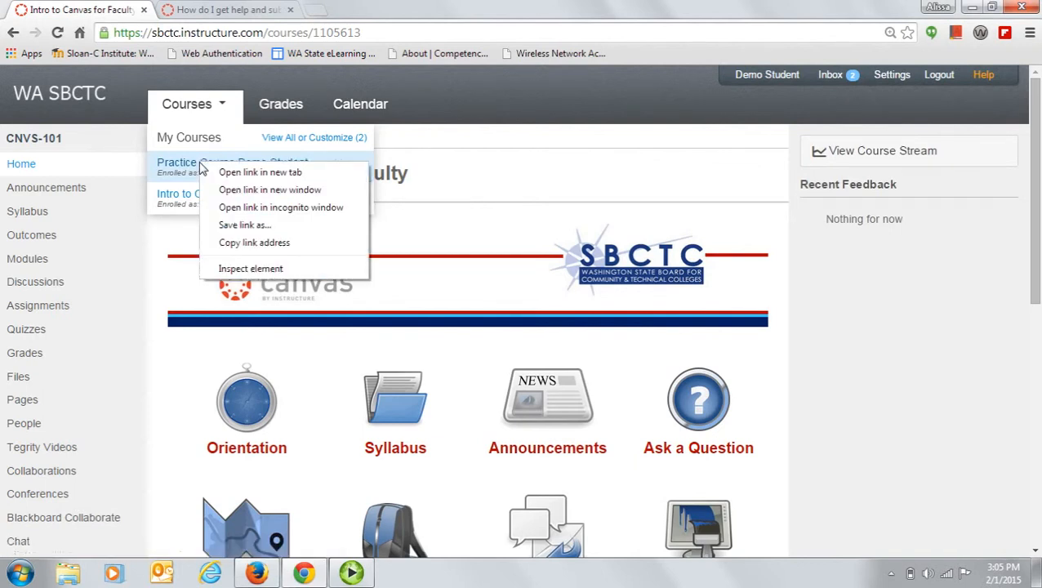
left_click(259, 172)
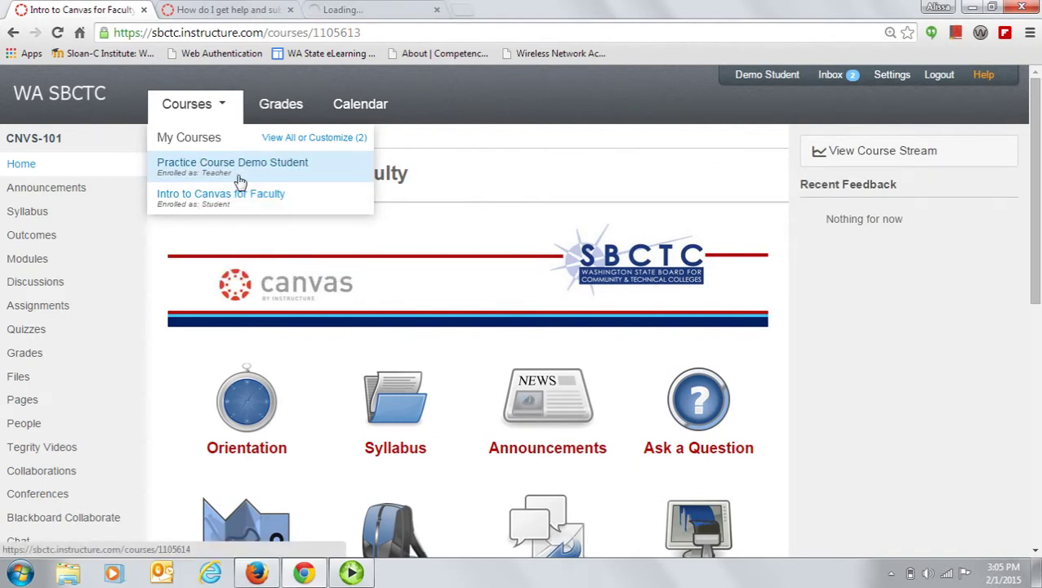
left_click(231, 162)
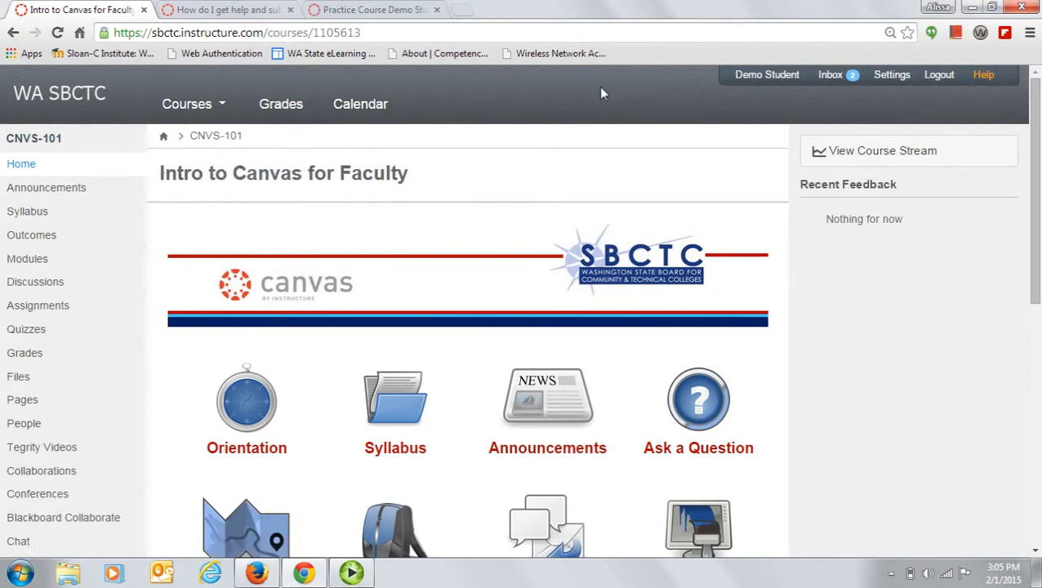
mouse_move(594, 93)
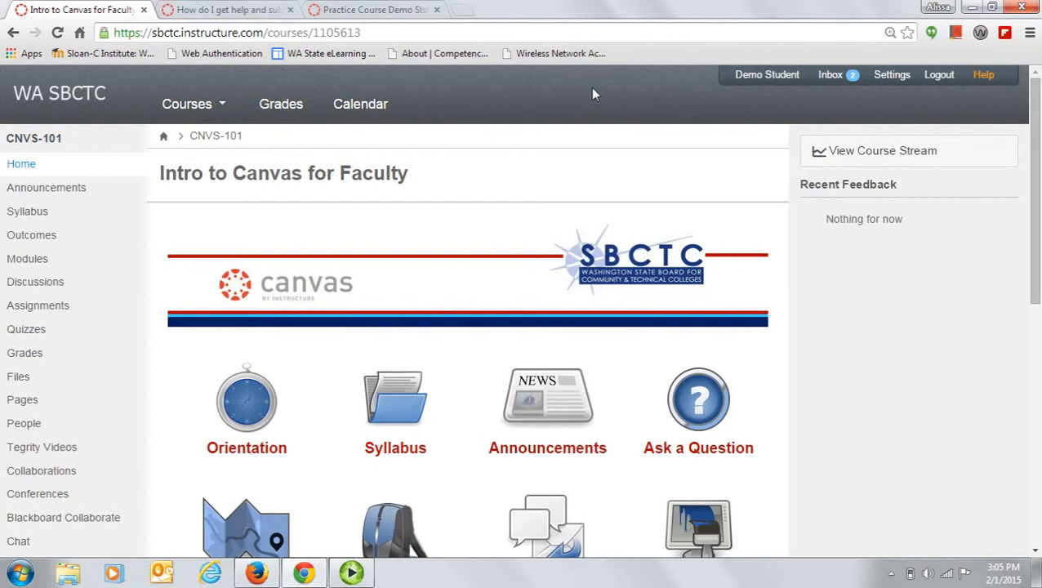
mouse_move(562, 121)
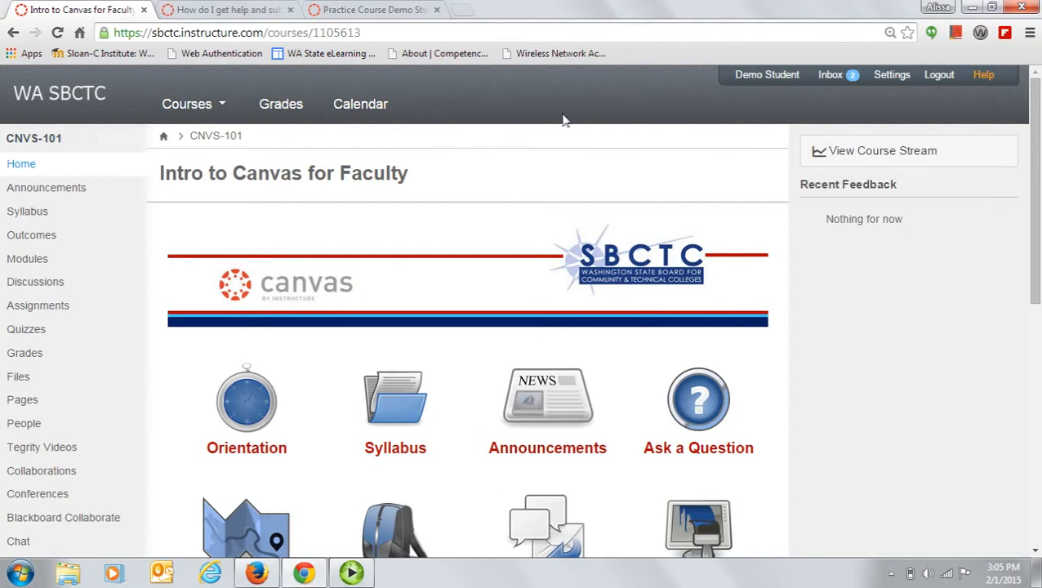
left_click(372, 9)
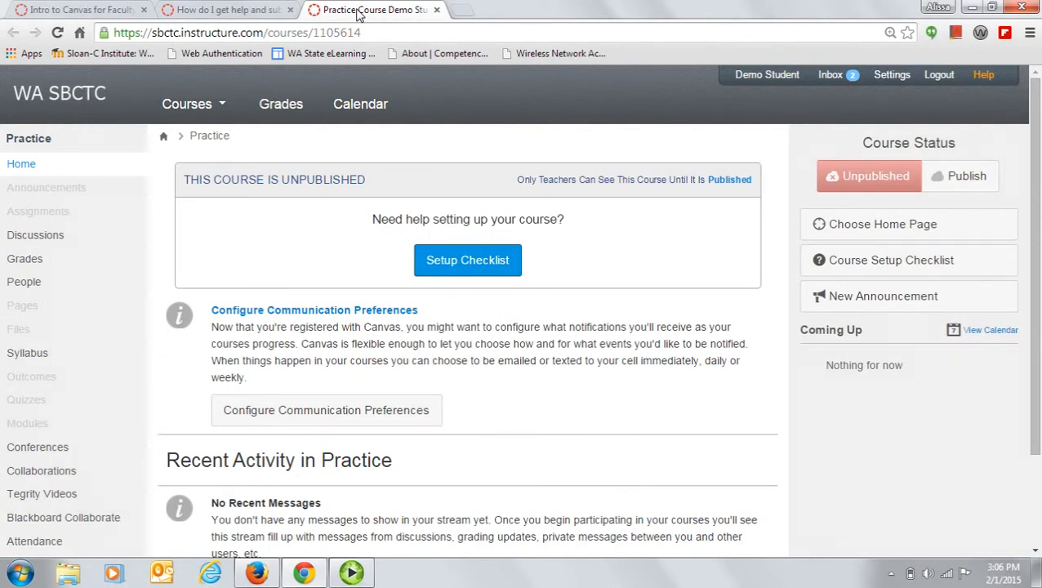
left_click(79, 10)
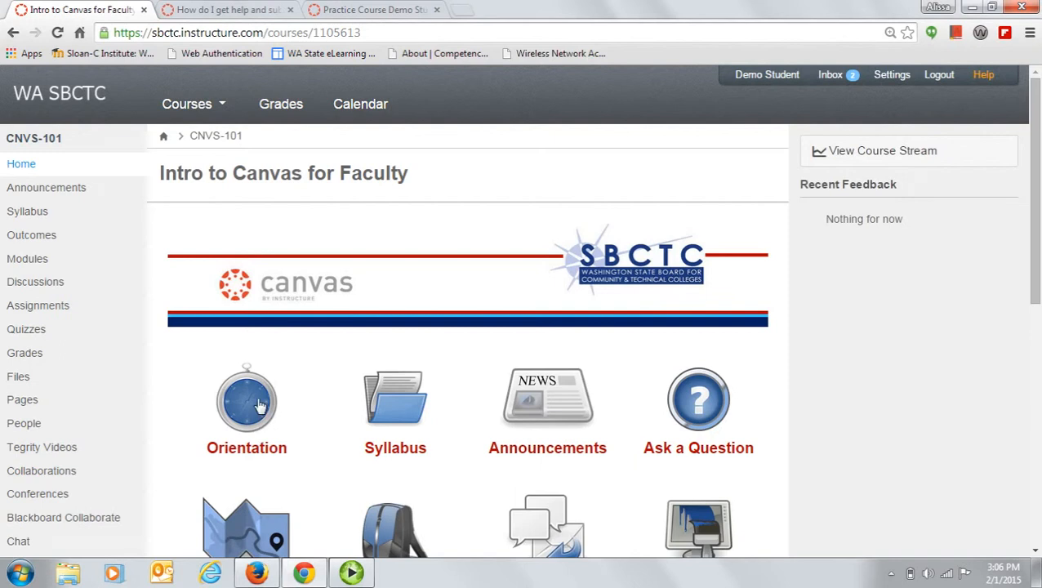
mouse_move(395, 400)
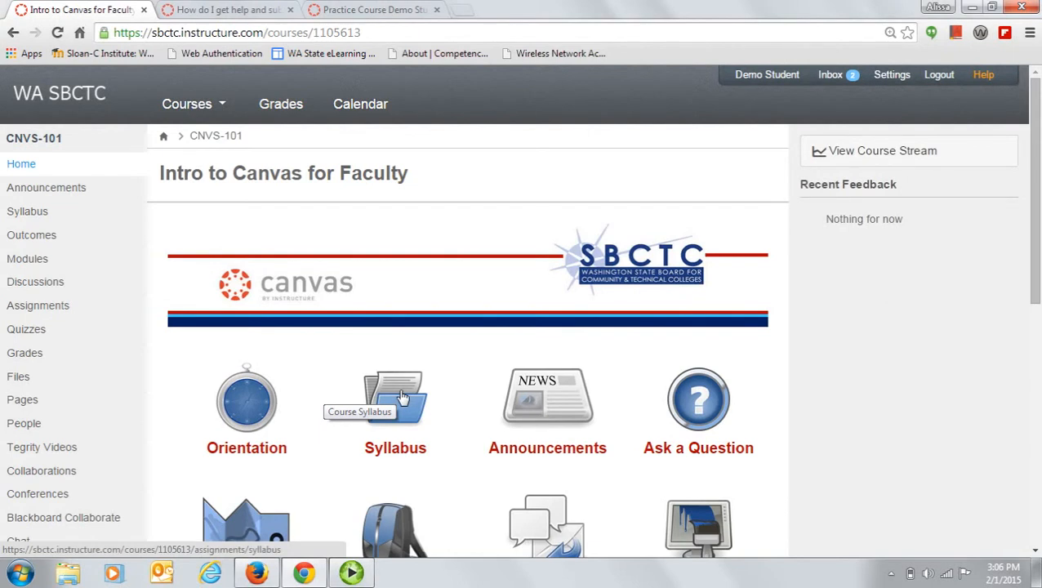
mouse_move(563, 397)
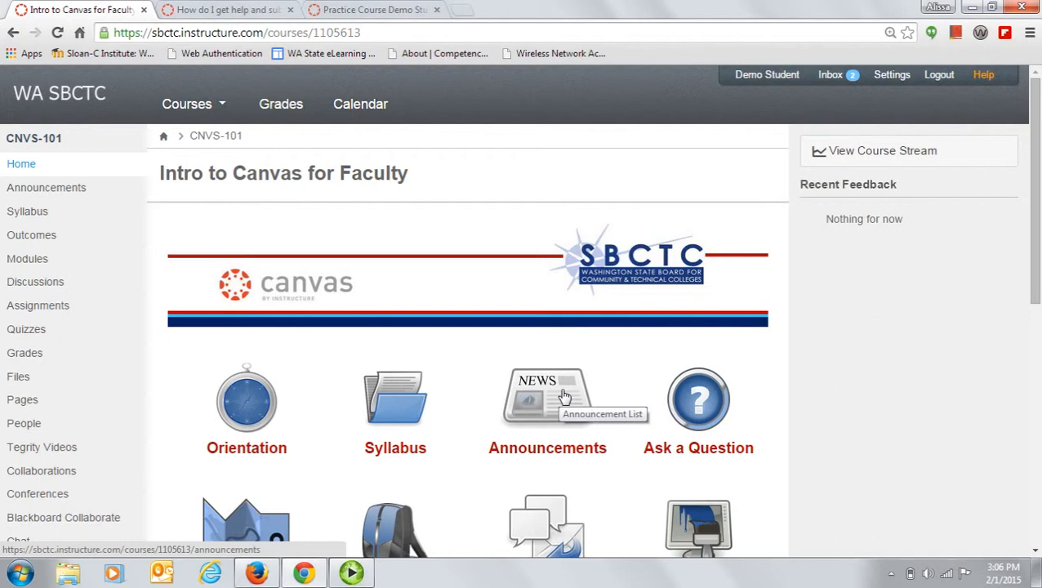
mouse_move(566, 397)
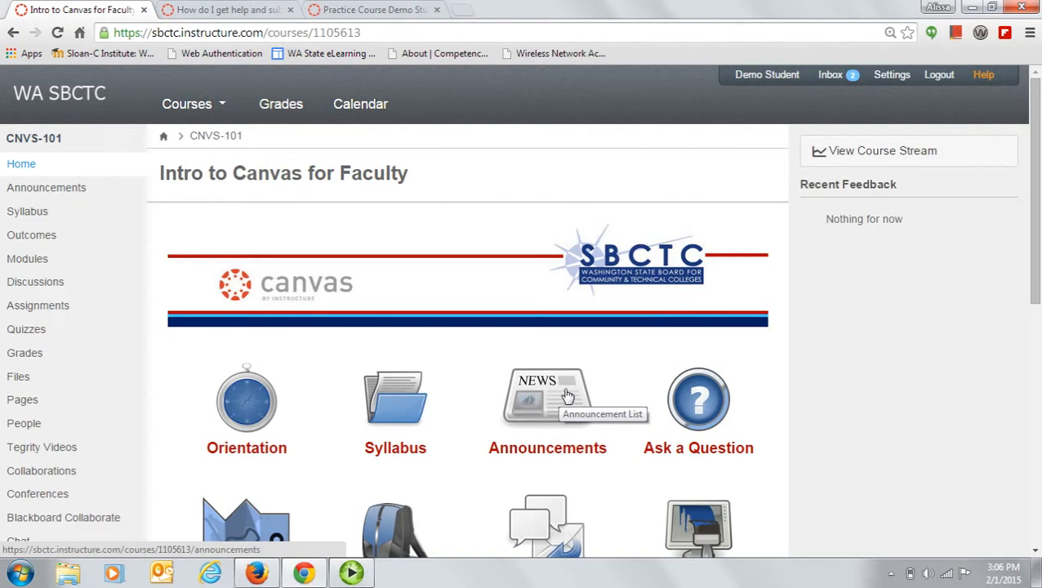
mouse_move(699, 398)
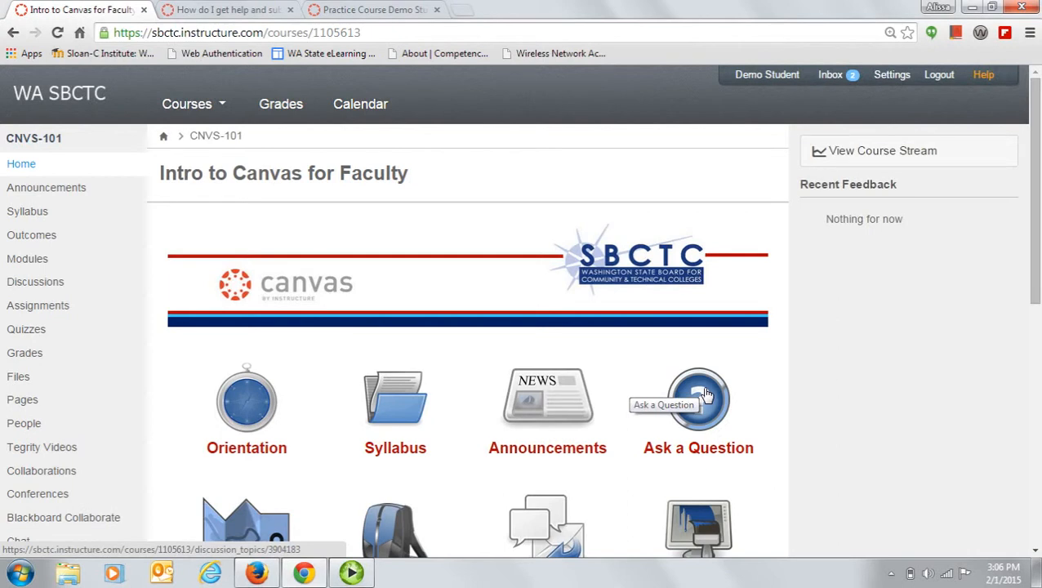
mouse_move(893, 123)
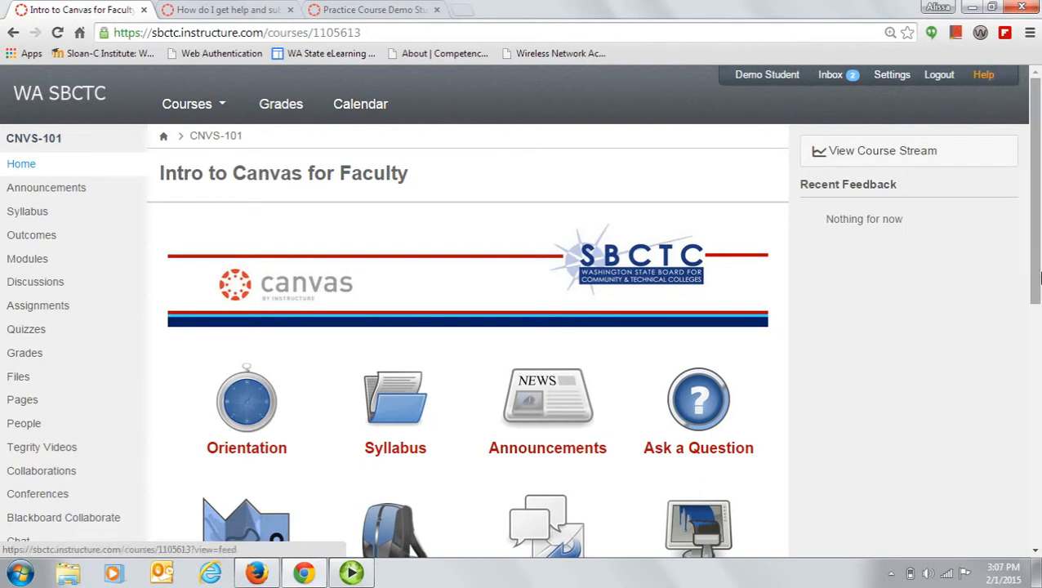
Scroll the course home to reveal the second row of module tiles, M:05 through M:07
scroll("down", 3)
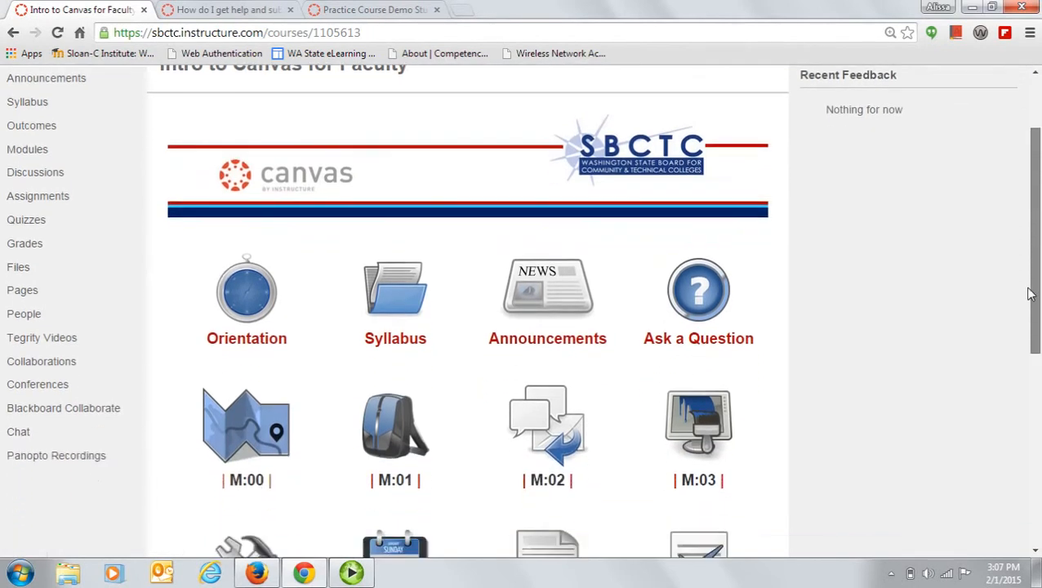
scroll("down", 3)
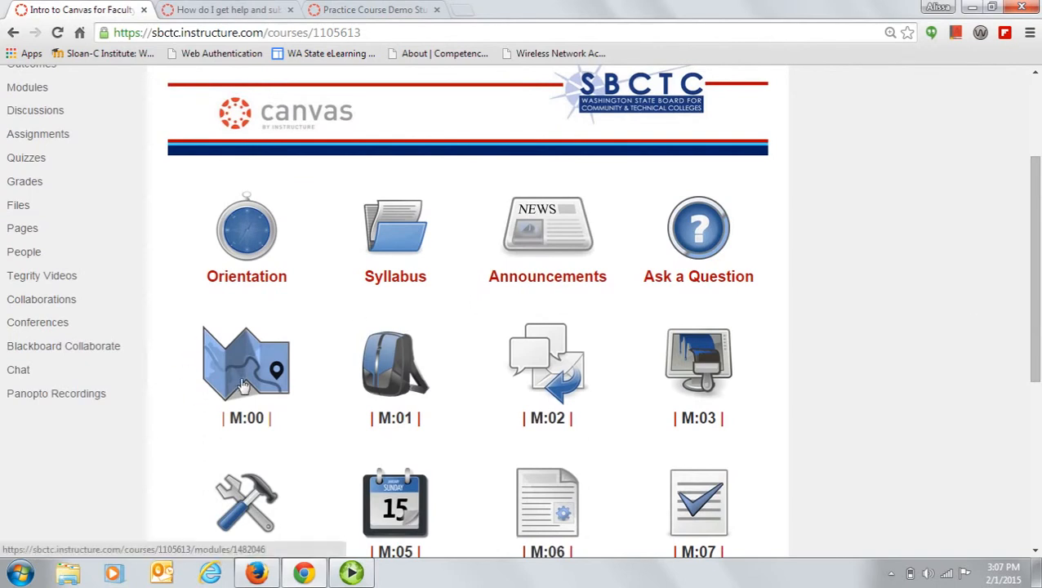
mouse_move(395, 362)
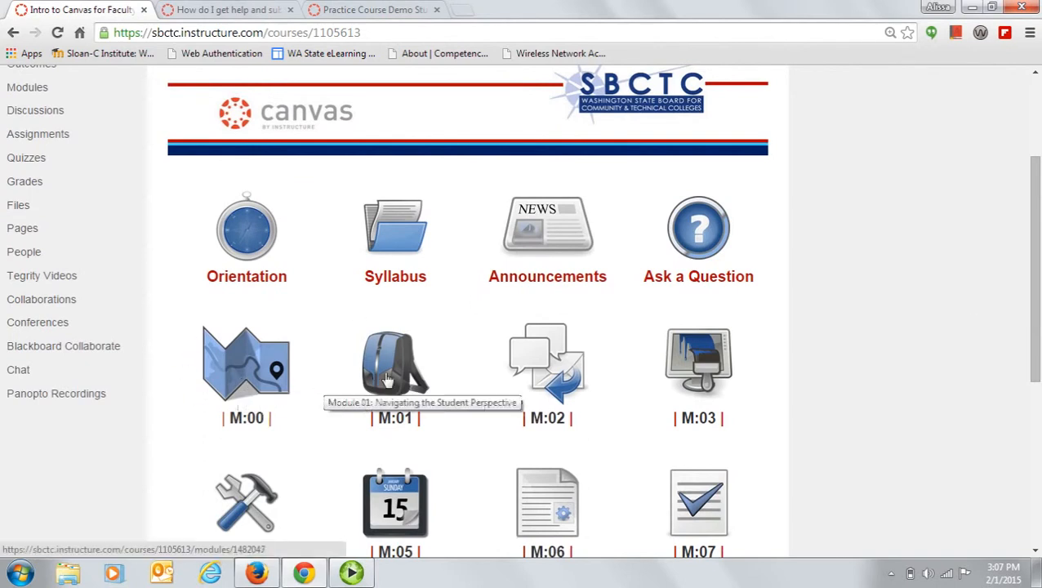
mouse_move(547, 363)
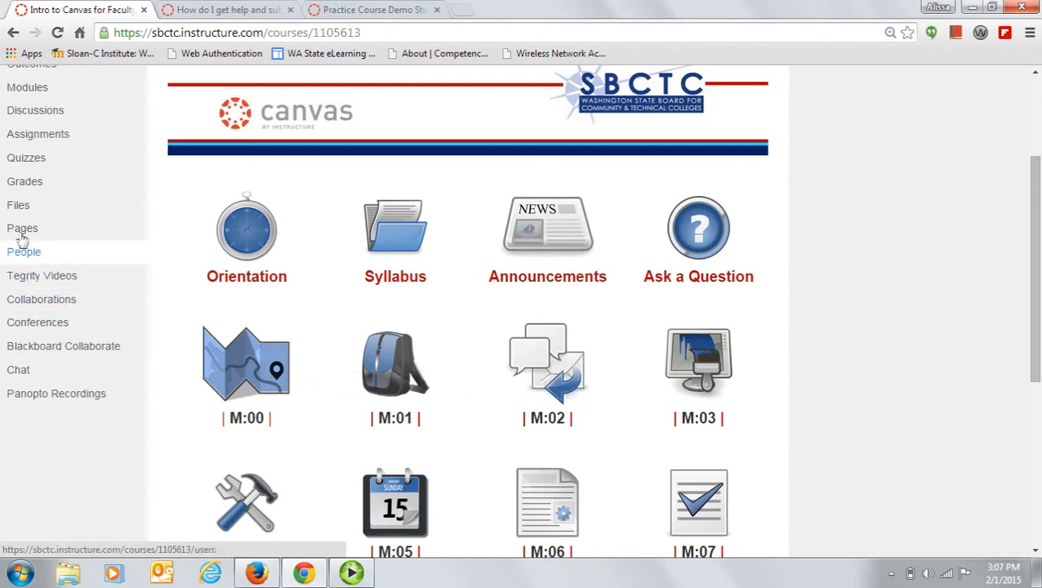
mouse_move(26, 88)
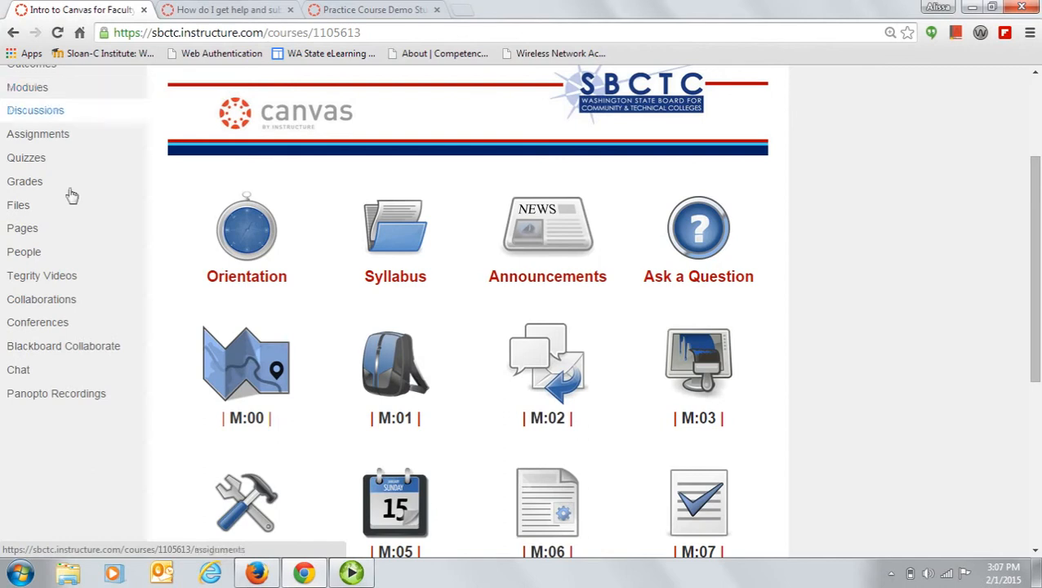
Show Module 00: Getting Started on the Modules page with its 'viewed' checkmarks
left_click(245, 363)
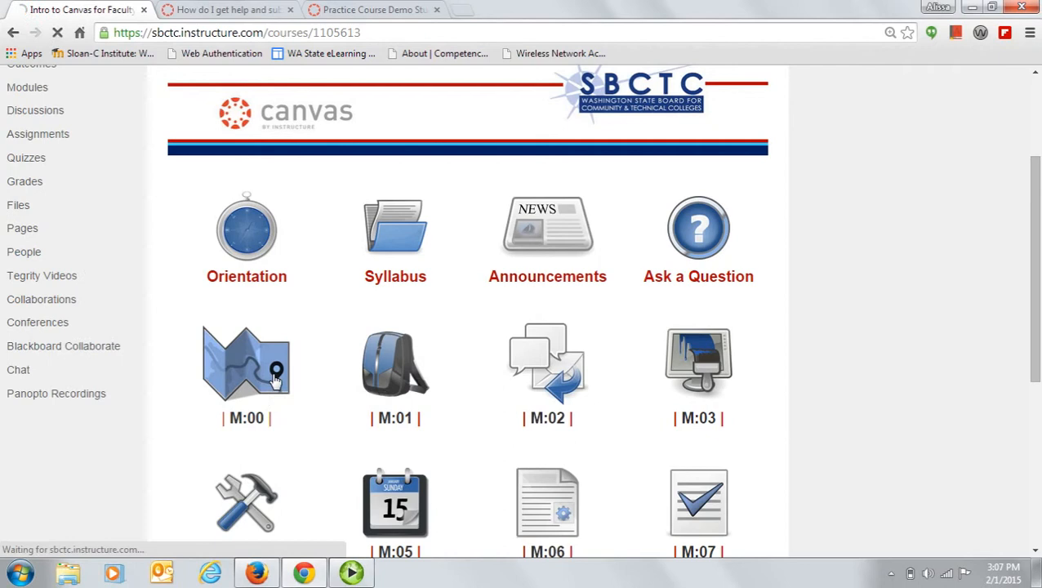
left_click(247, 363)
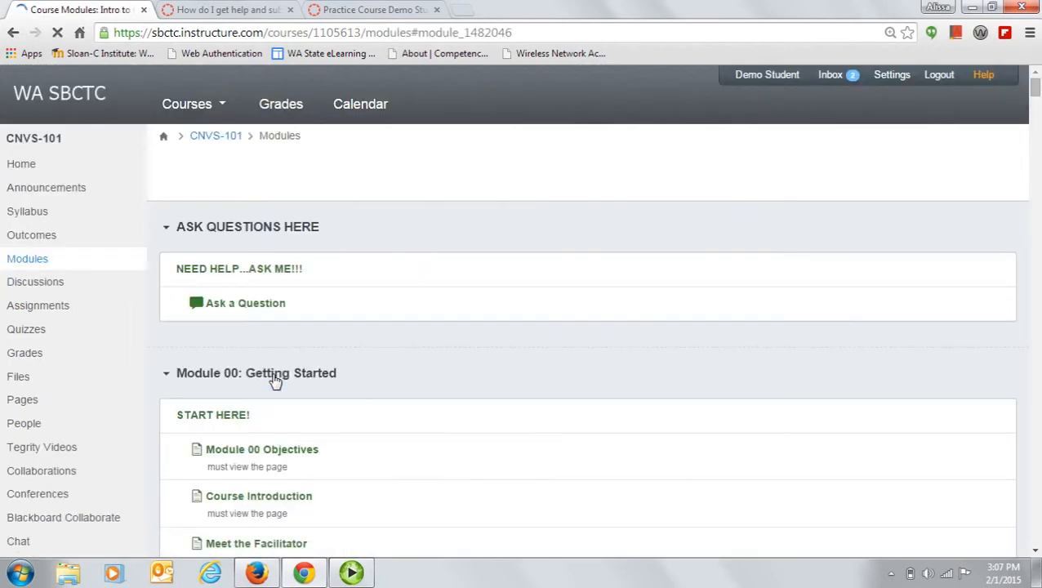
scroll("down", 3)
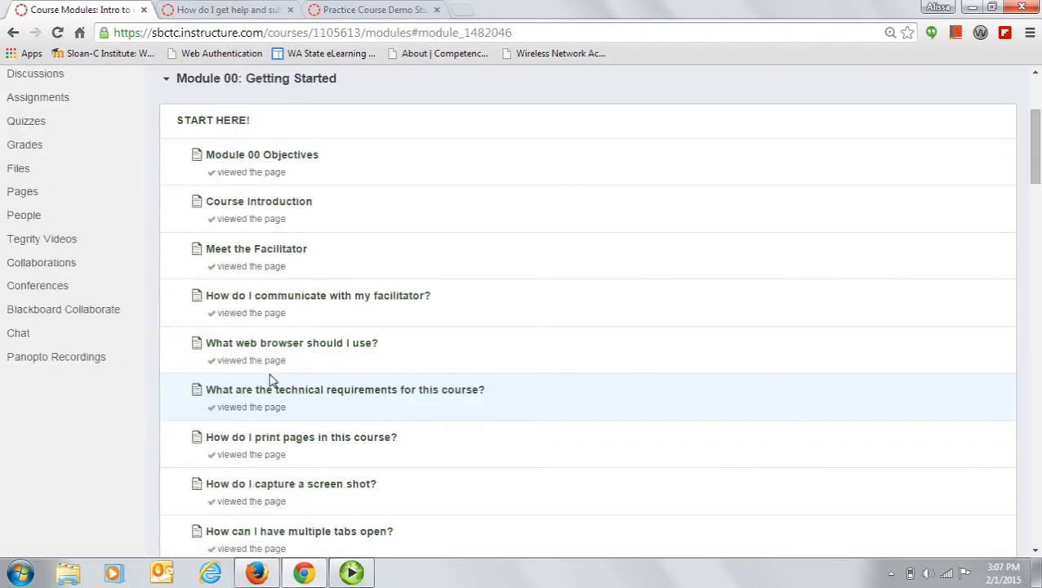
mouse_move(214, 229)
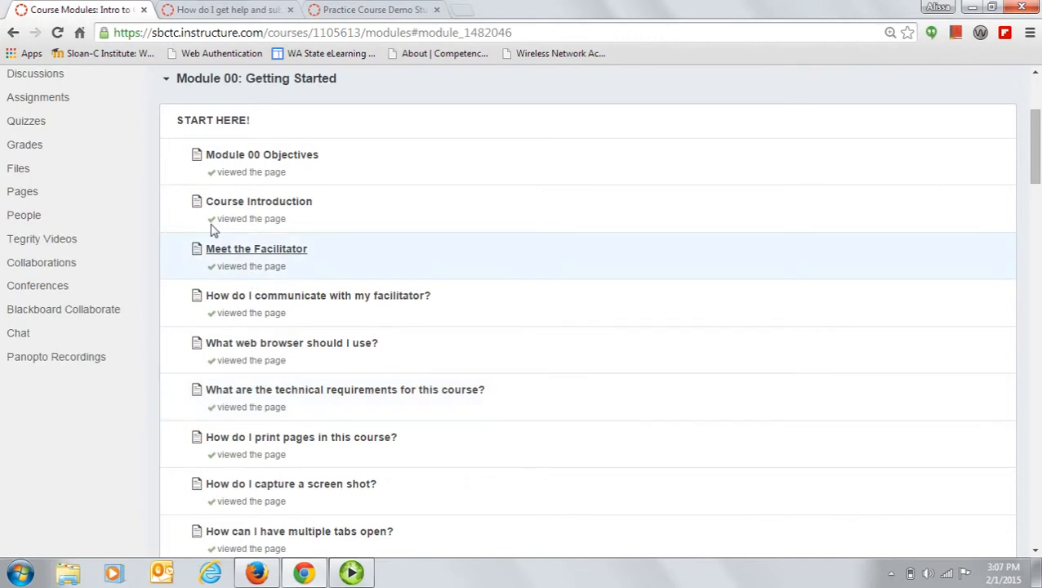
mouse_move(172, 91)
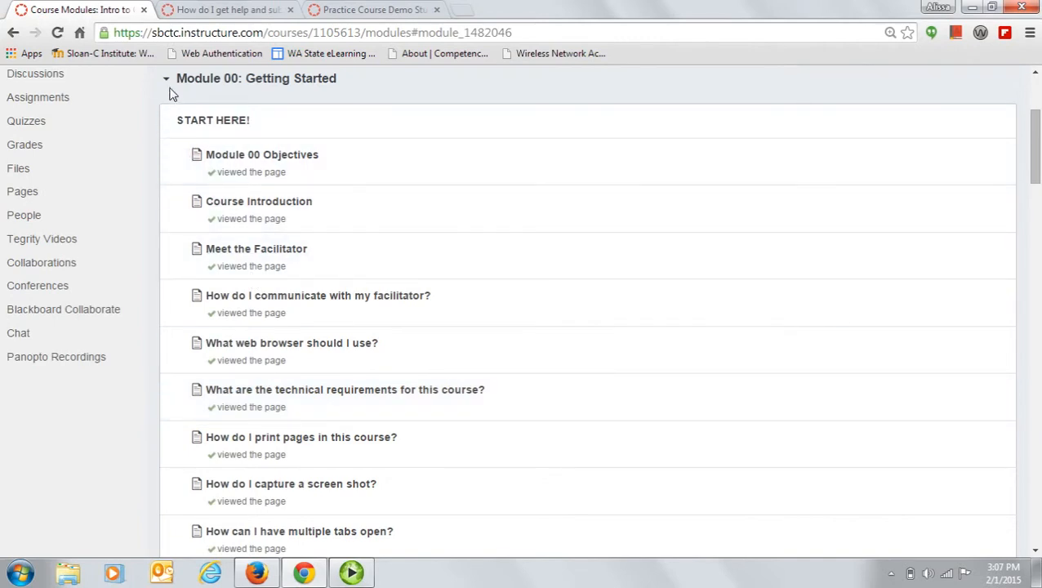
Collapse Module 00: Getting Started to expose Module 01: Navigating the Student Perspective
left_click(167, 78)
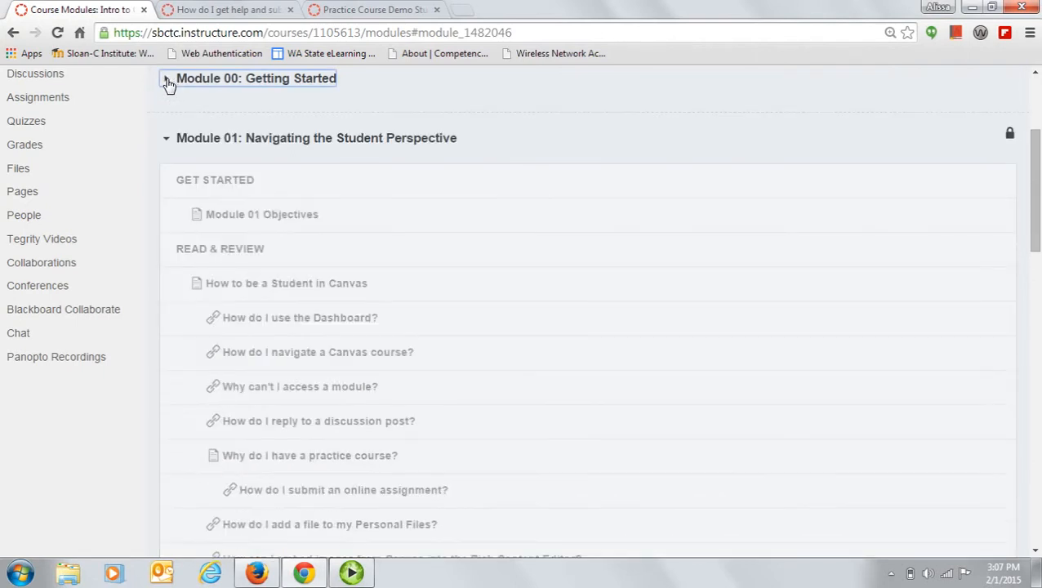
left_click(167, 79)
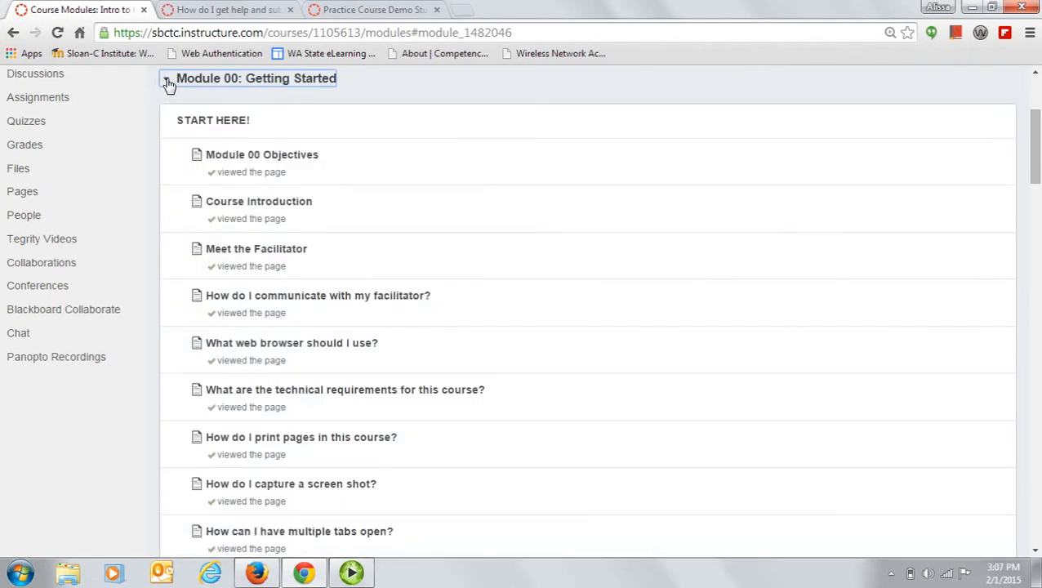
left_click(166, 79)
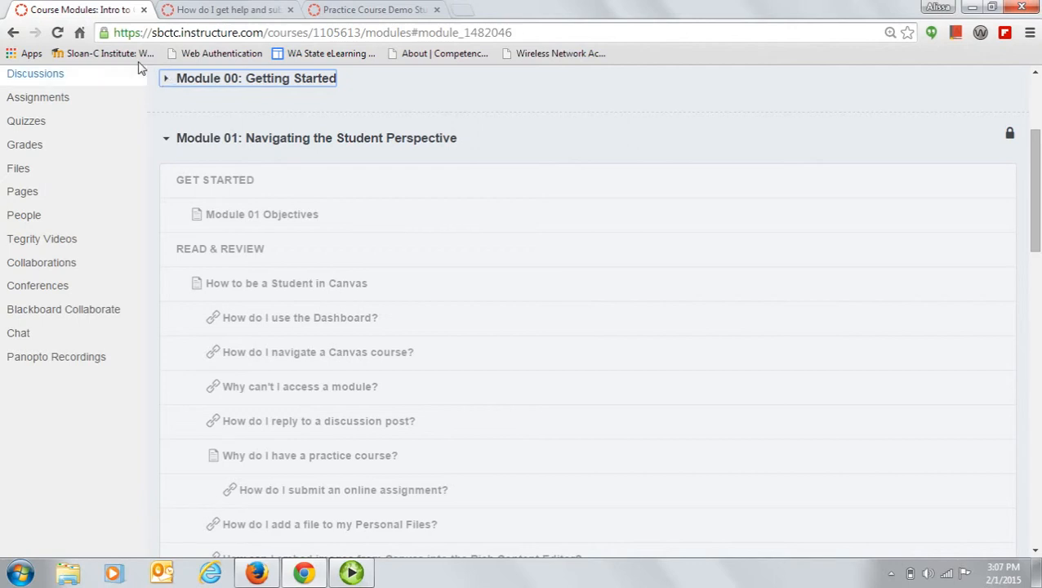
mouse_move(111, 52)
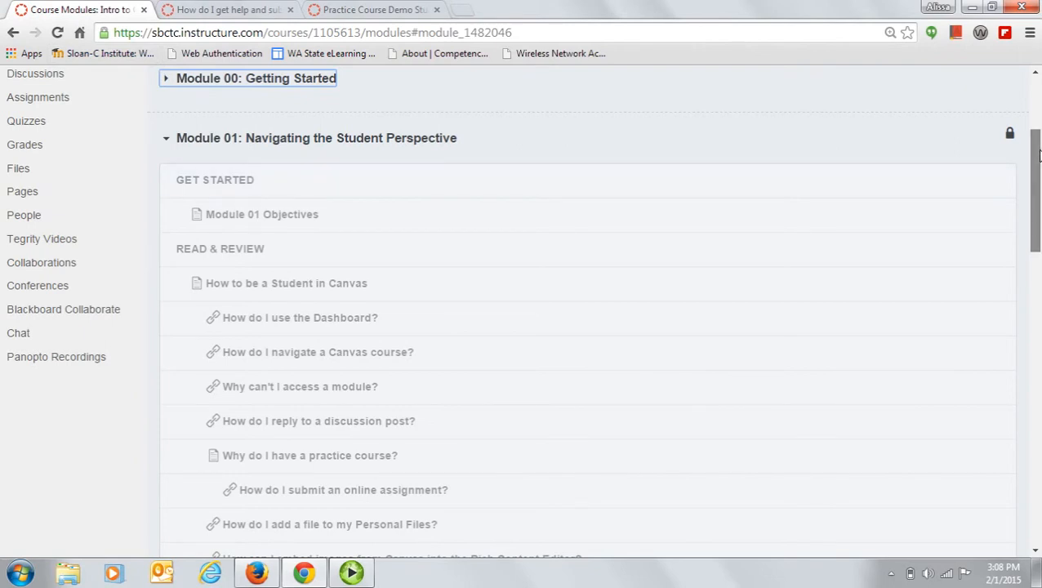
scroll("down", 3)
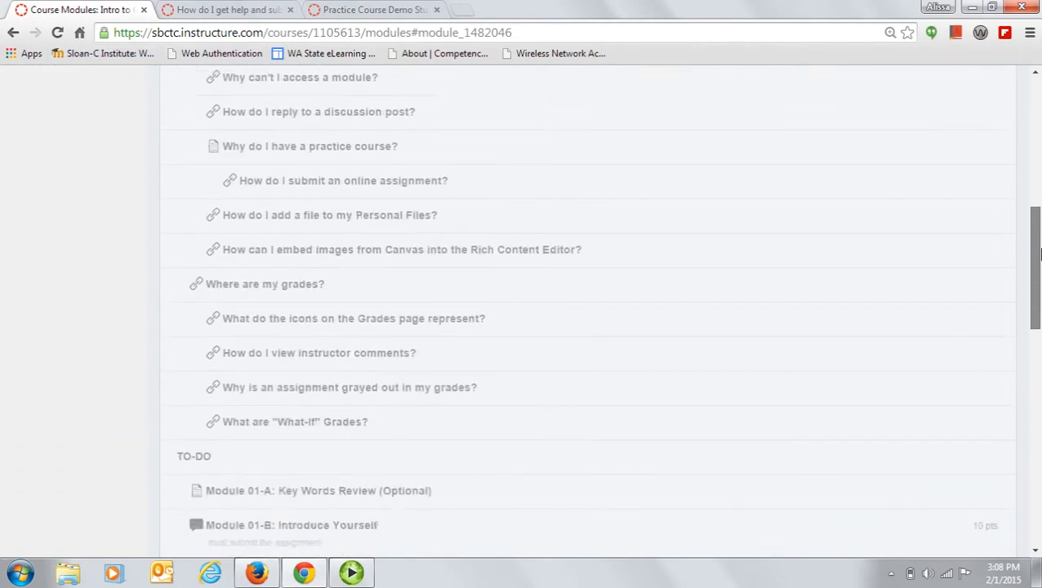
scroll("down", 3)
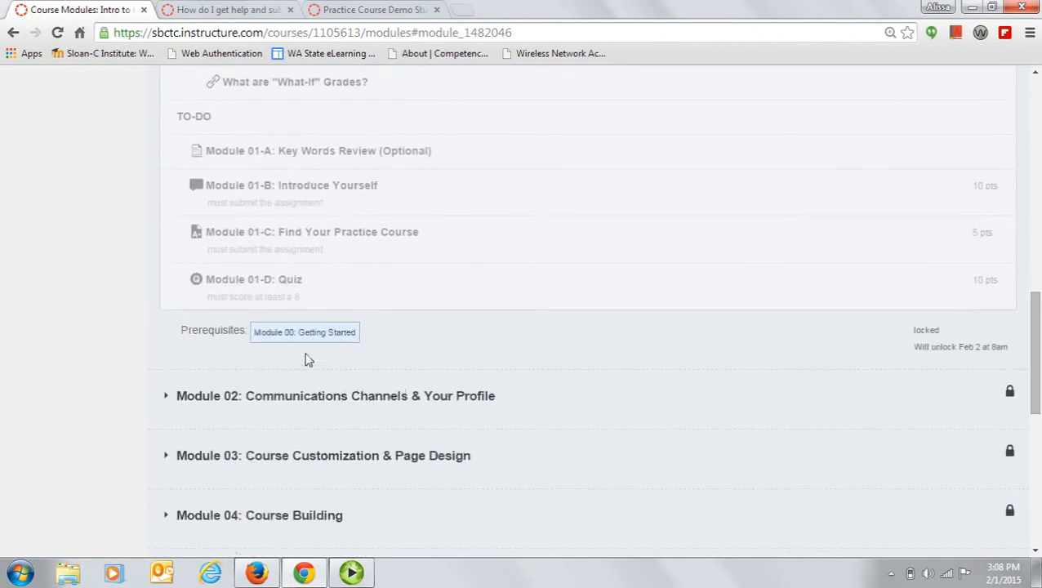
mouse_move(311, 346)
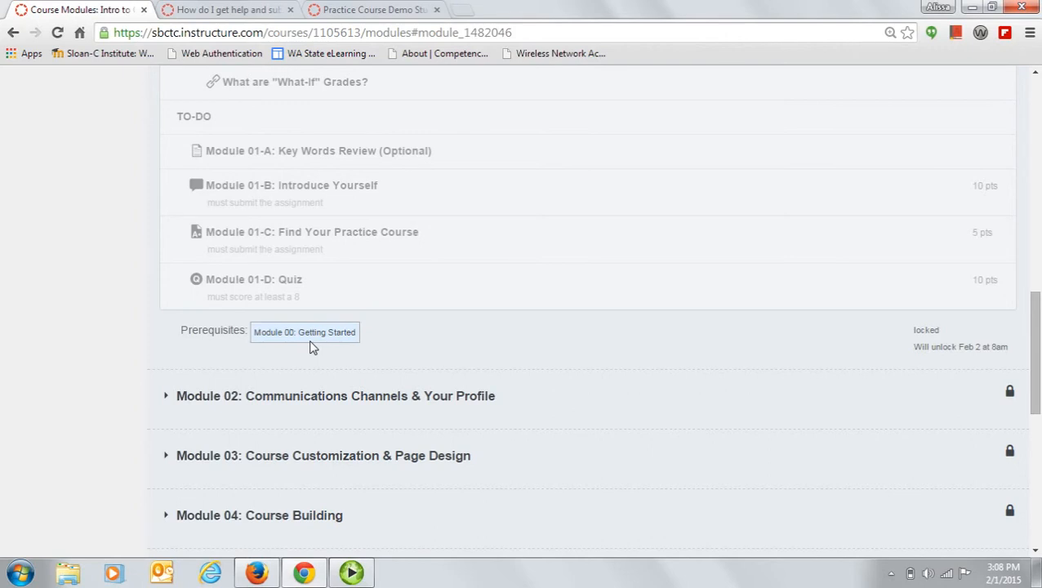
mouse_move(973, 361)
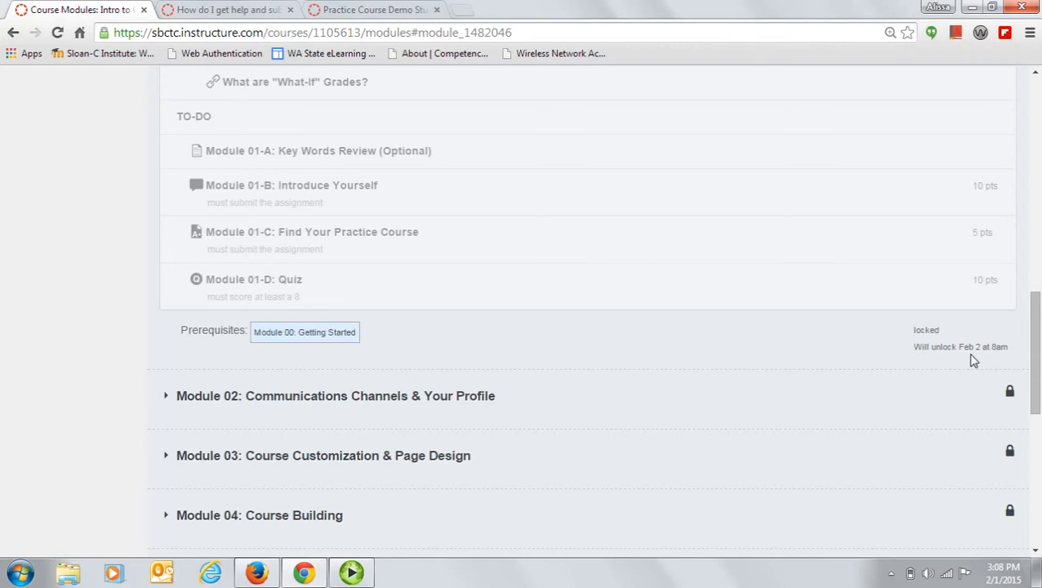
mouse_move(1036, 373)
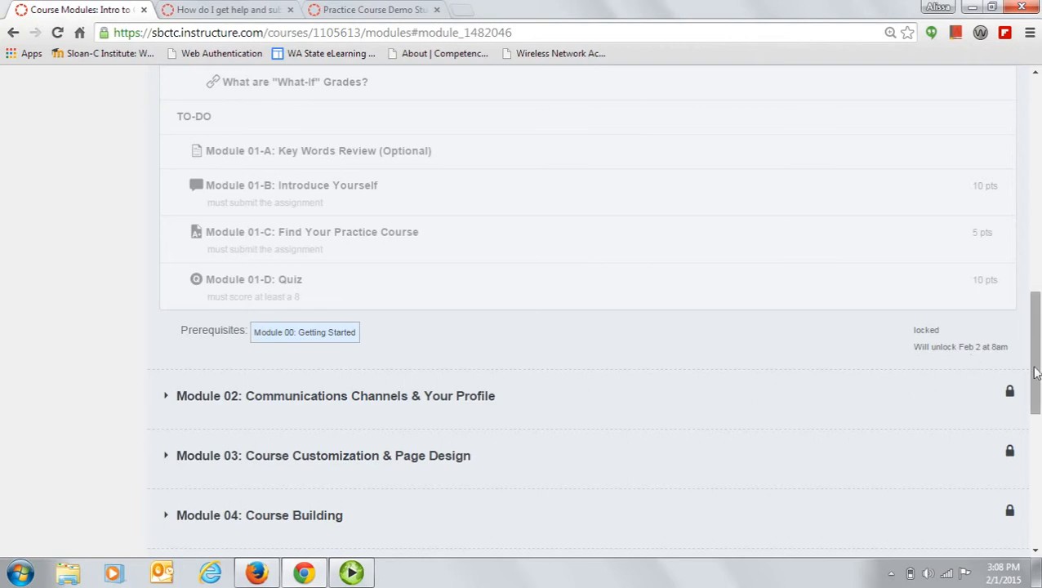
scroll("up", 3)
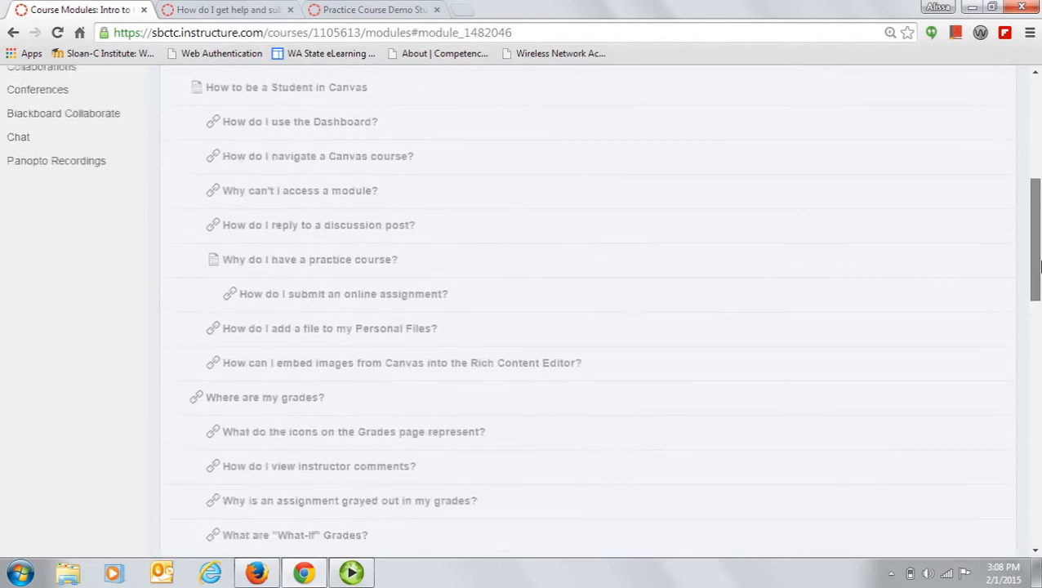
scroll("up", 3)
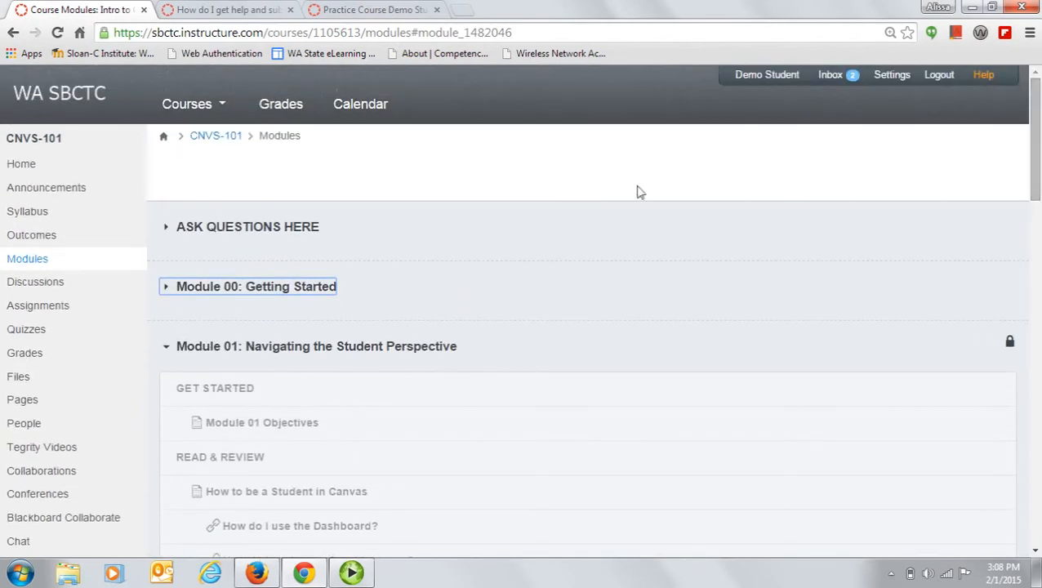
Expand Module 00 again and open its 'How do I get help and submit feedback?' page
left_click(166, 286)
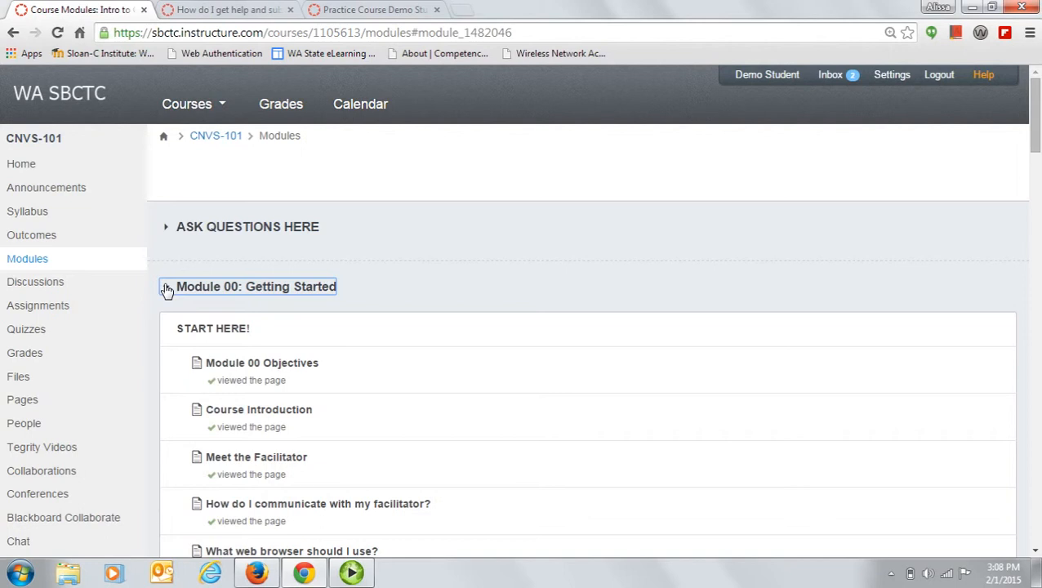
left_click(167, 288)
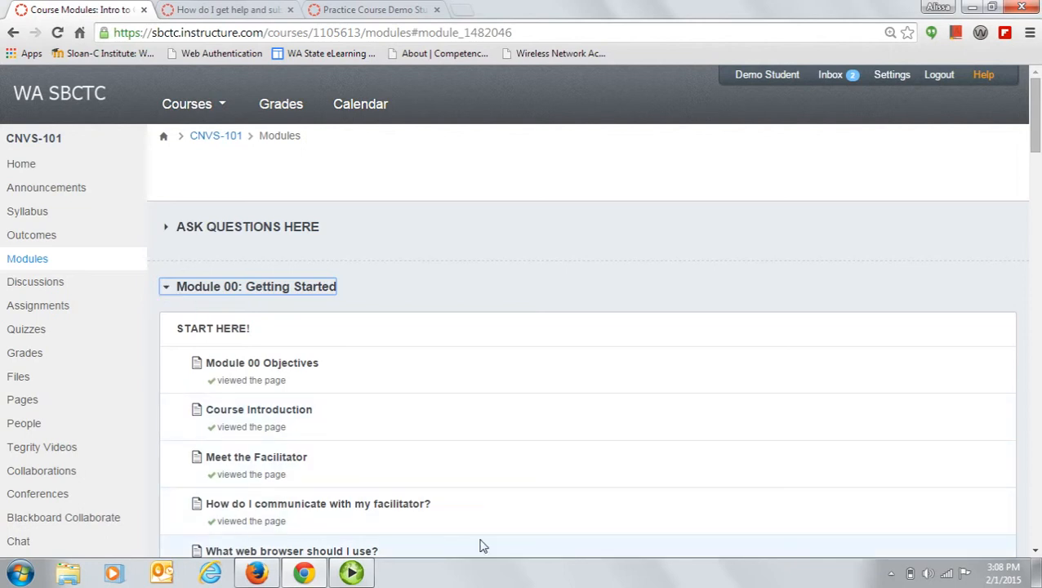
mouse_move(245, 392)
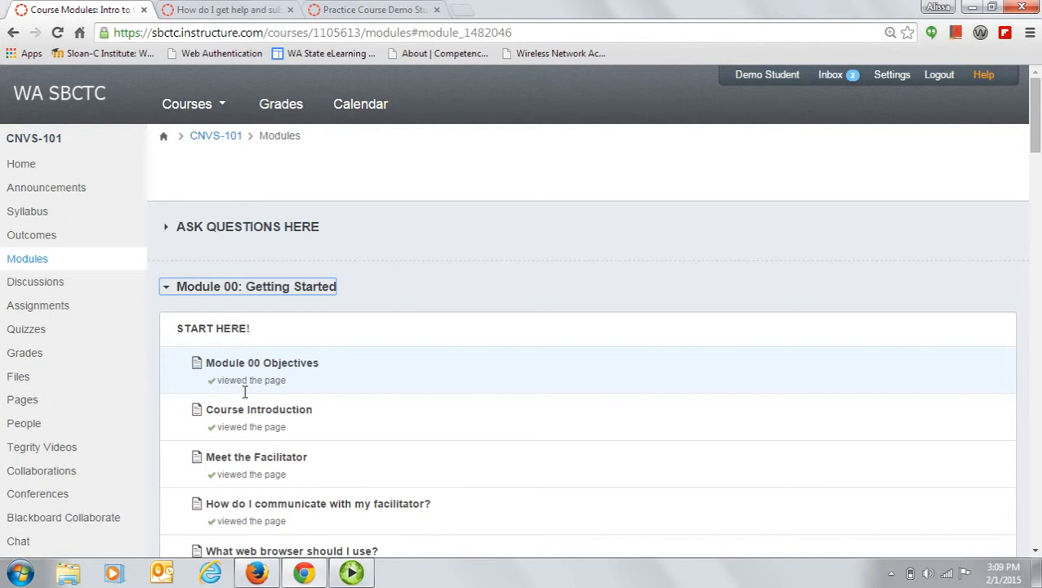
left_click(227, 10)
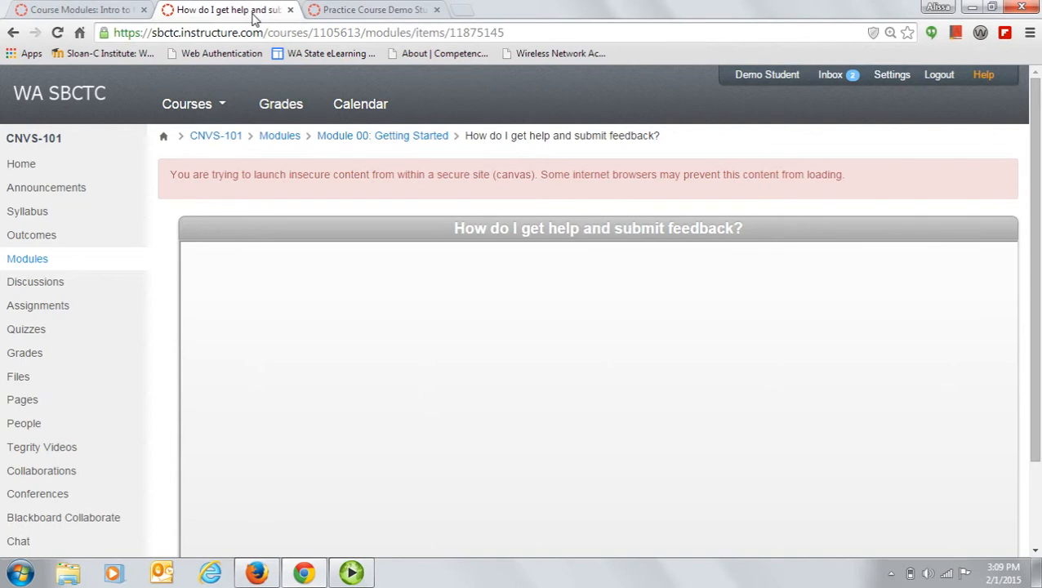
mouse_move(271, 15)
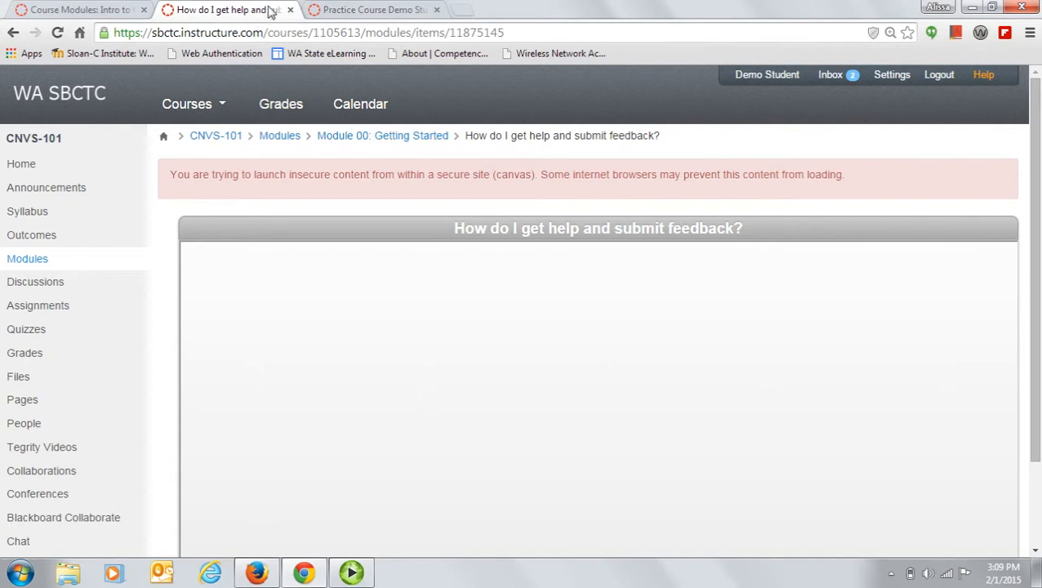
mouse_move(872, 33)
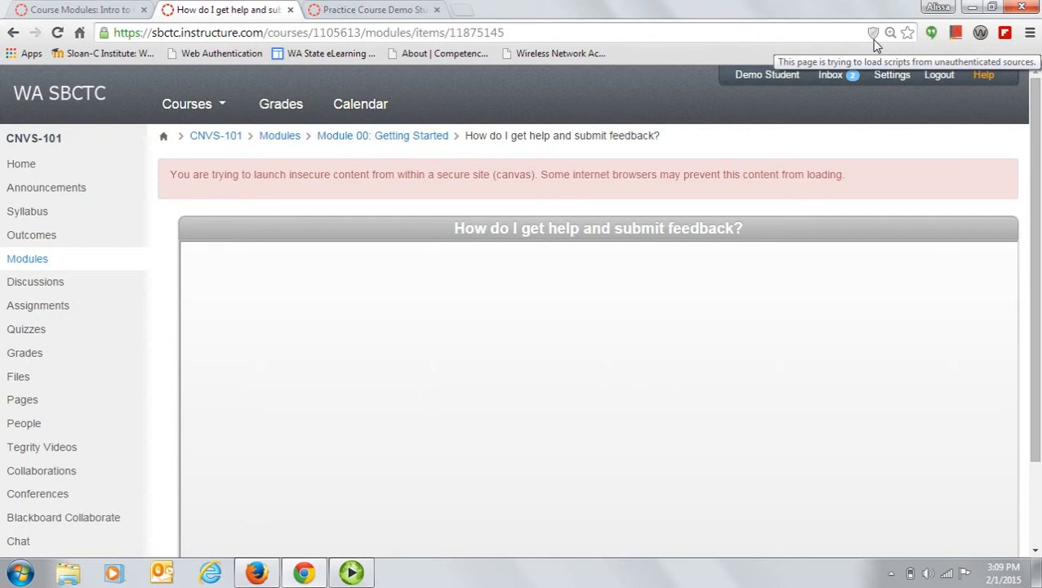
mouse_move(500, 162)
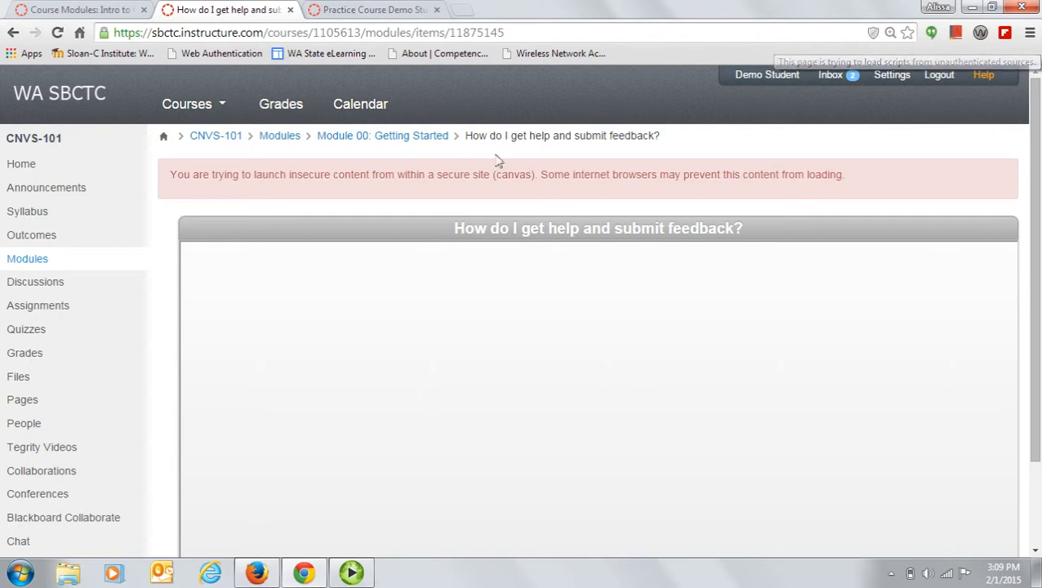
mouse_move(635, 242)
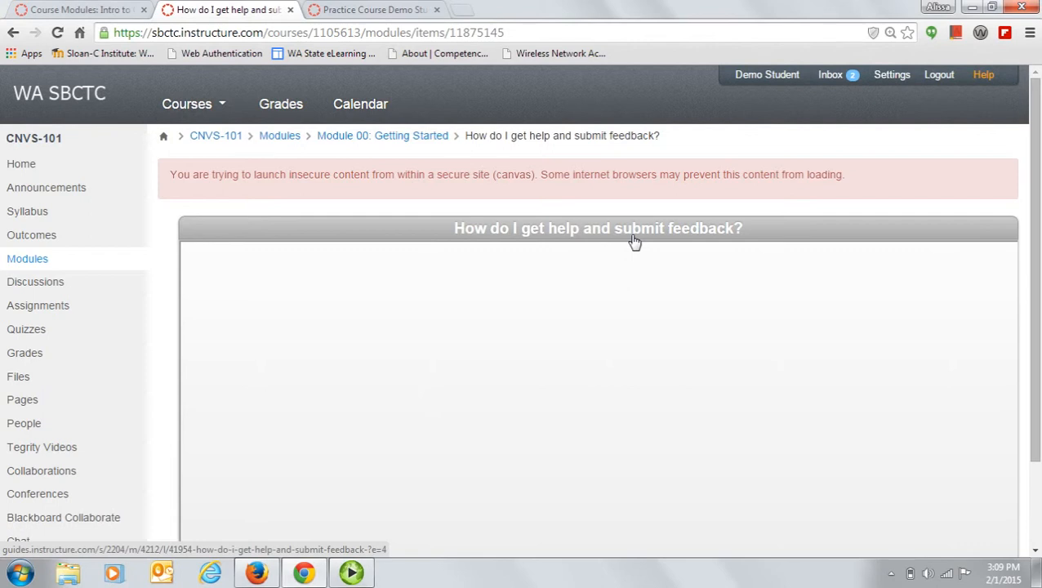
mouse_move(654, 281)
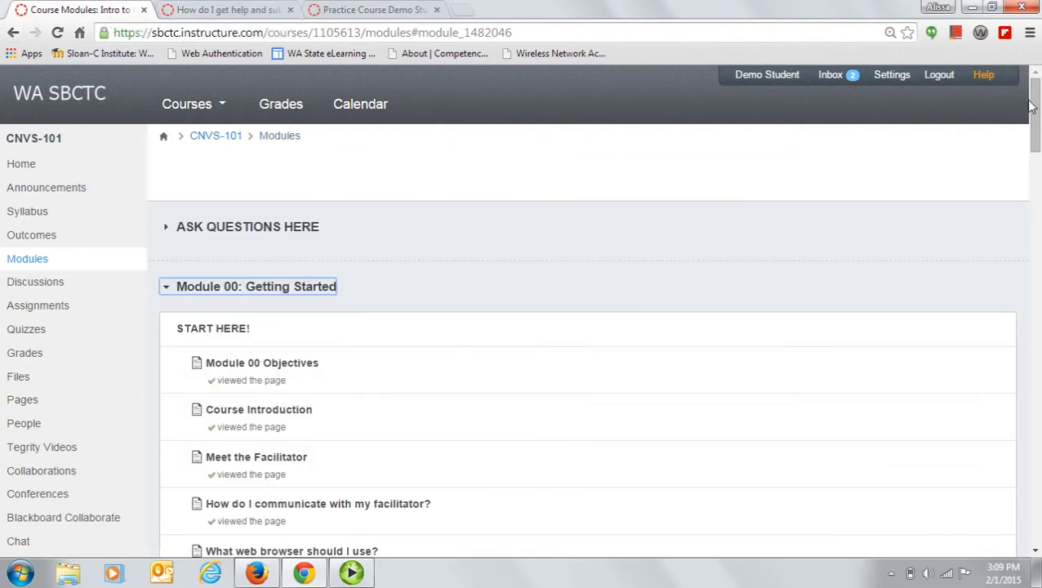
scroll("down", 3)
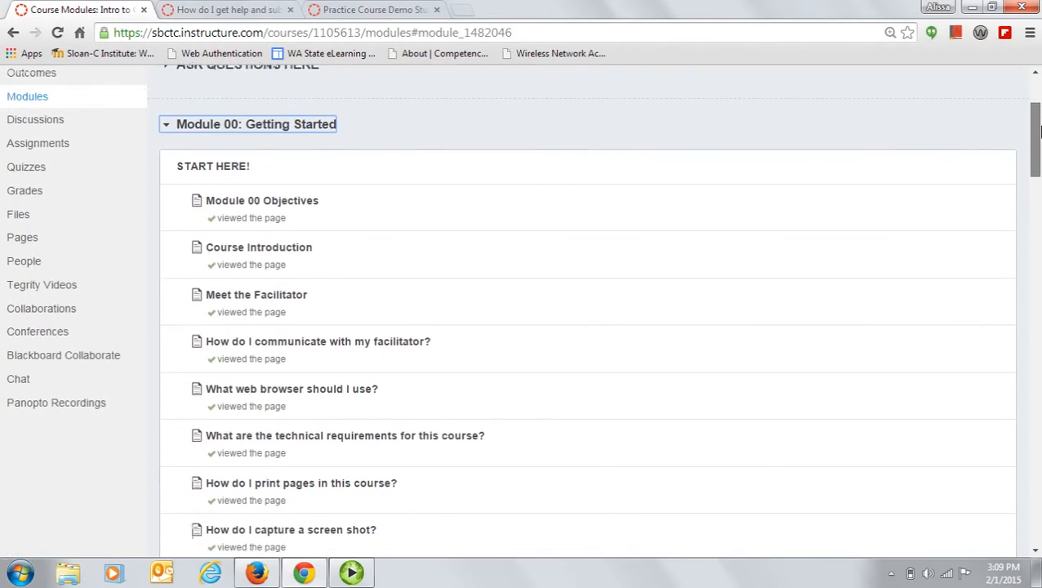
scroll("down", 3)
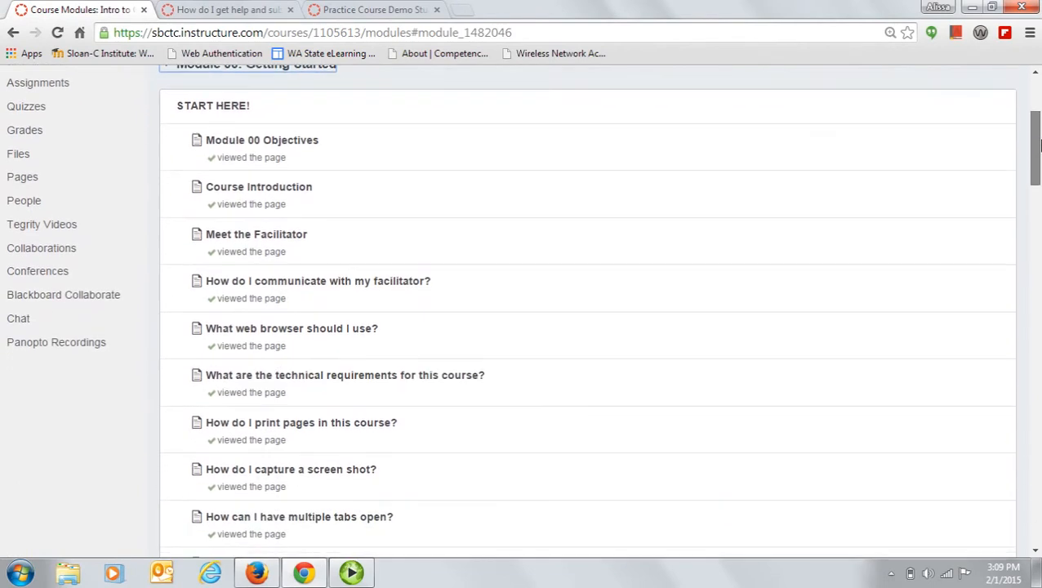
scroll("down", 3)
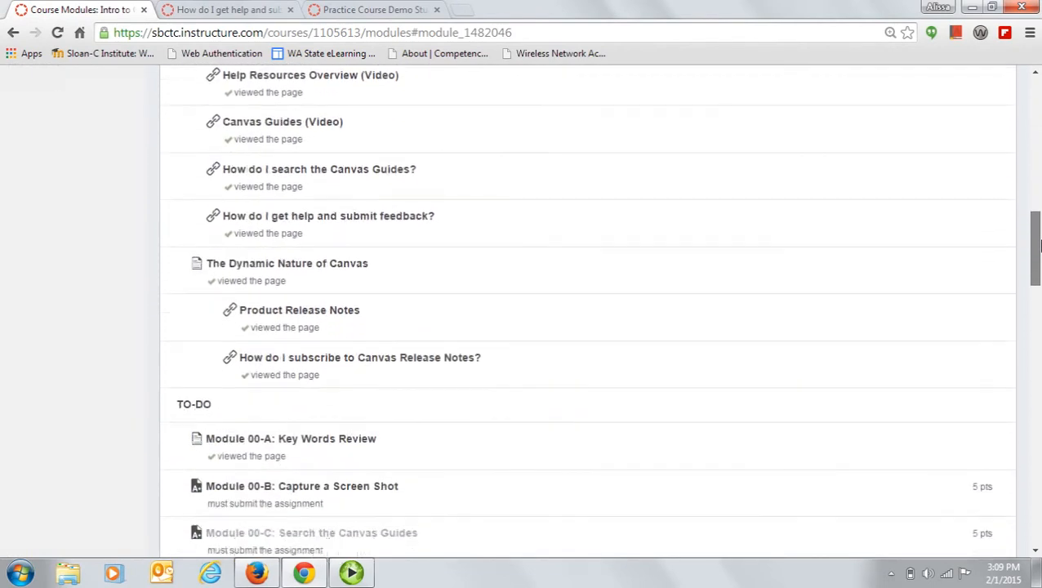
scroll("down", 3)
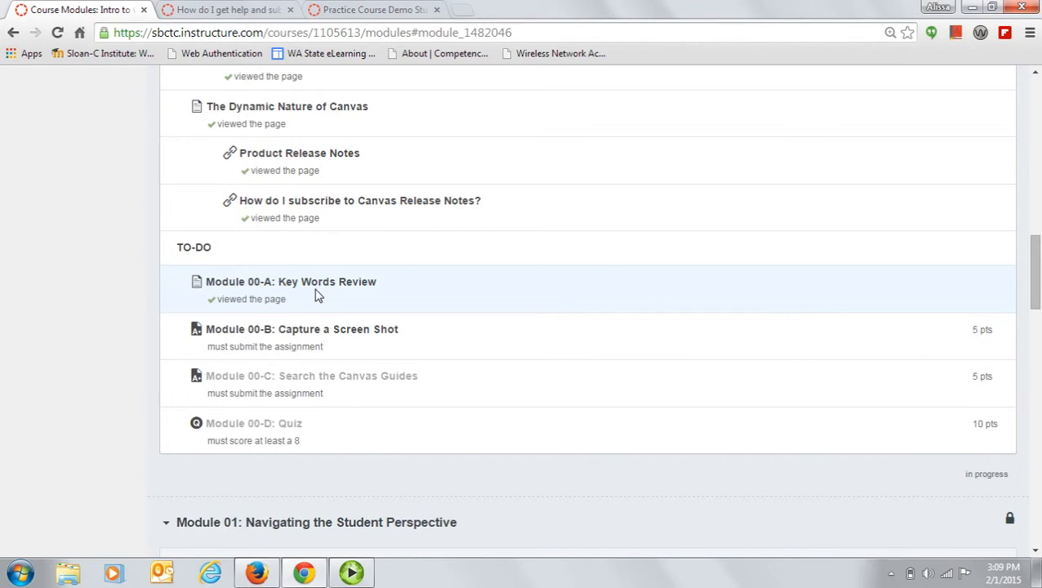
mouse_move(255, 296)
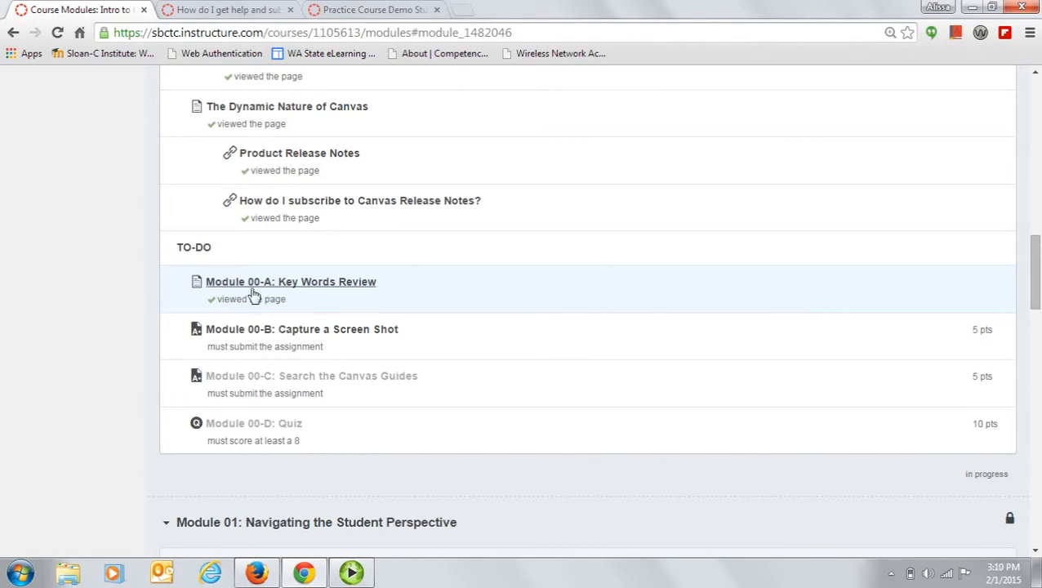
left_click(290, 281)
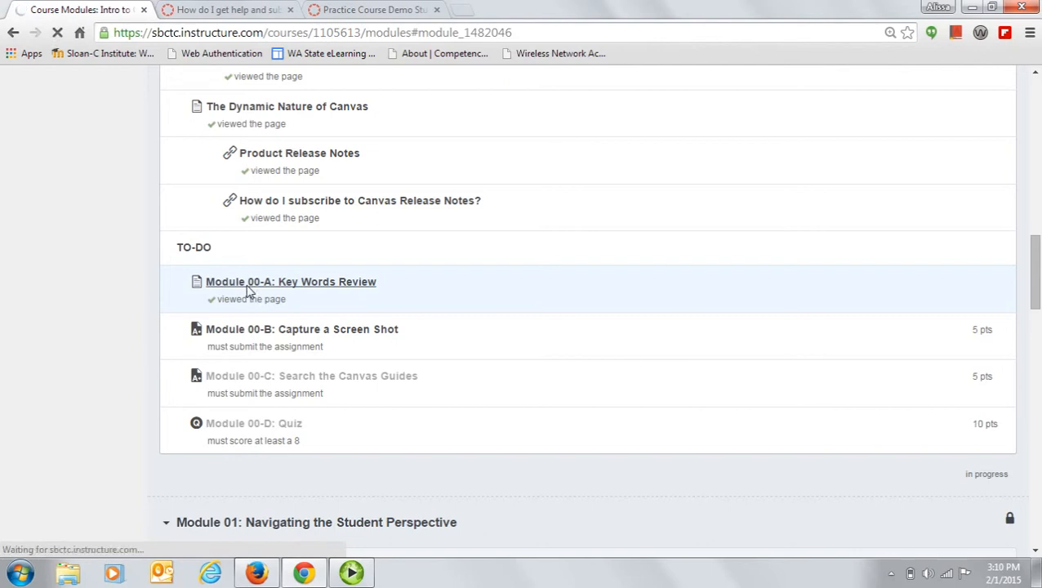
Open Module 00-A: Key Words Review and flip the REPORT A PROBLEM Quizlet card to its definition and back
left_click(290, 281)
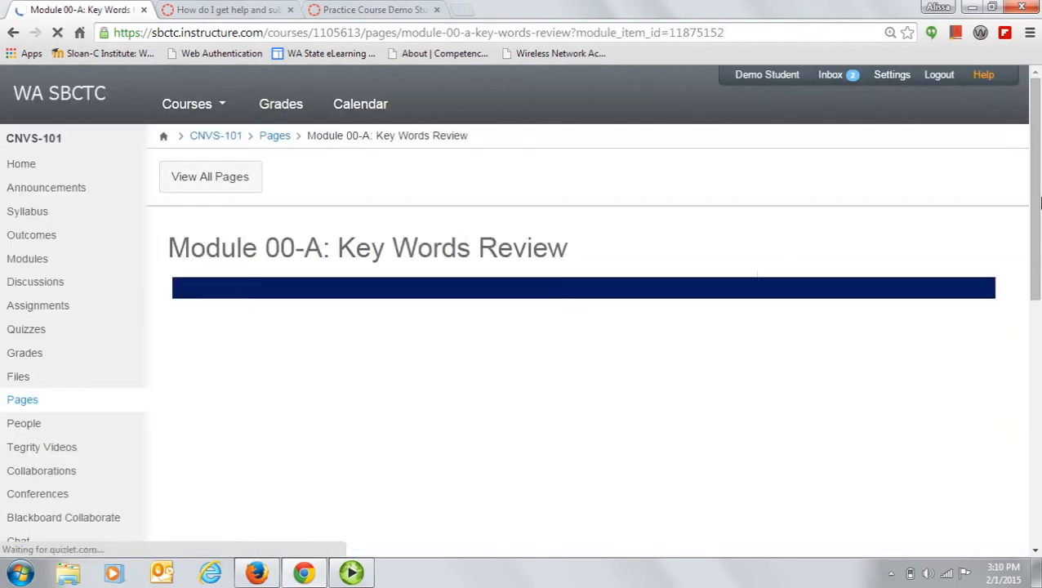
scroll("down", 3)
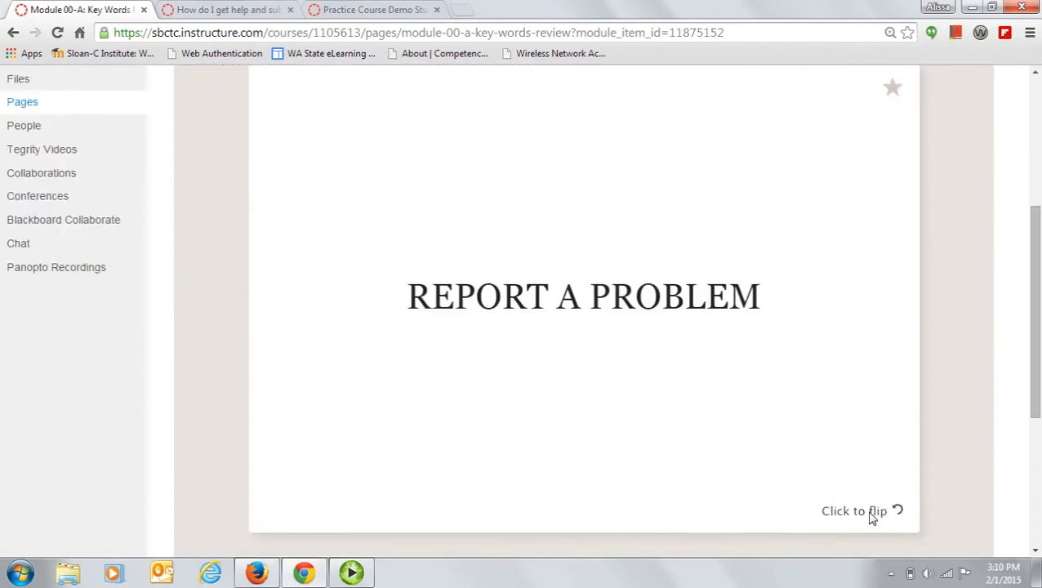
left_click(854, 510)
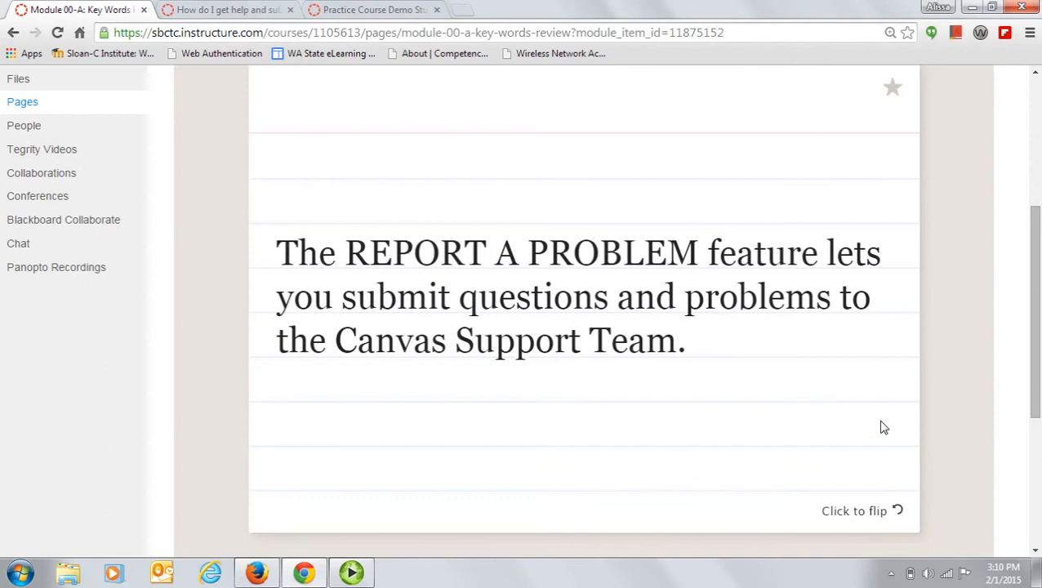
left_click(854, 510)
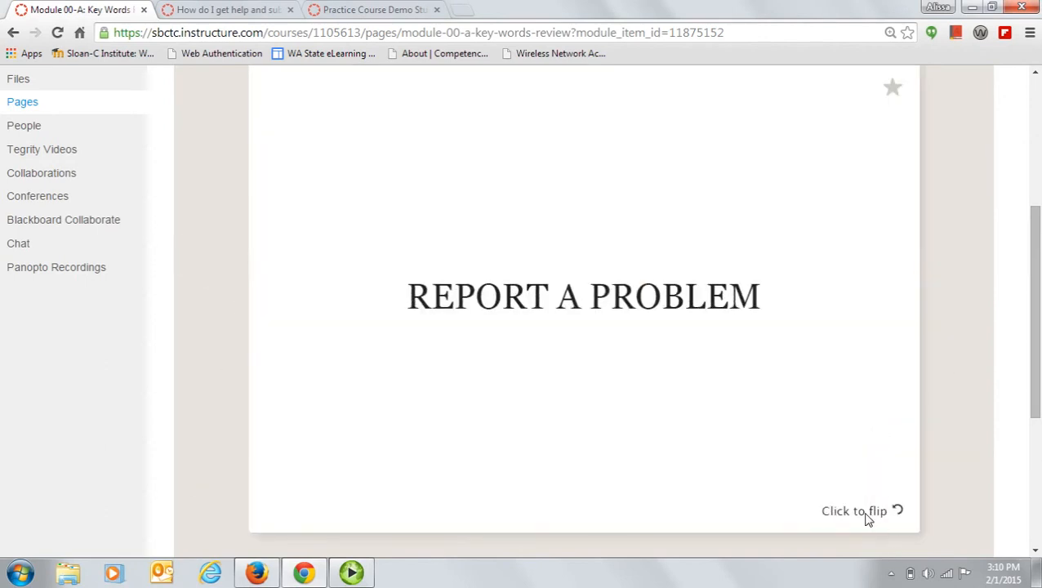
mouse_move(863, 440)
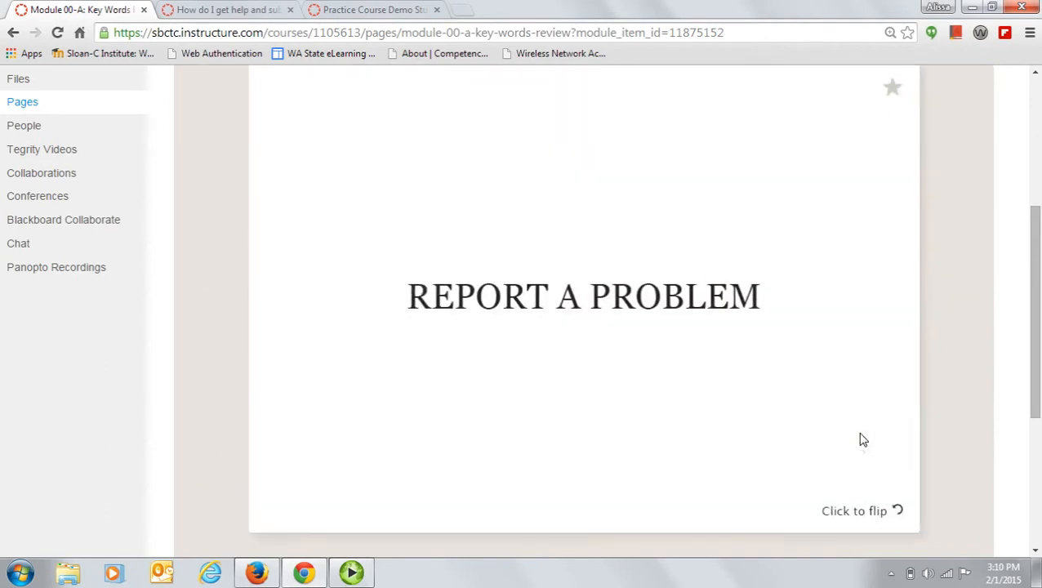
mouse_move(989, 264)
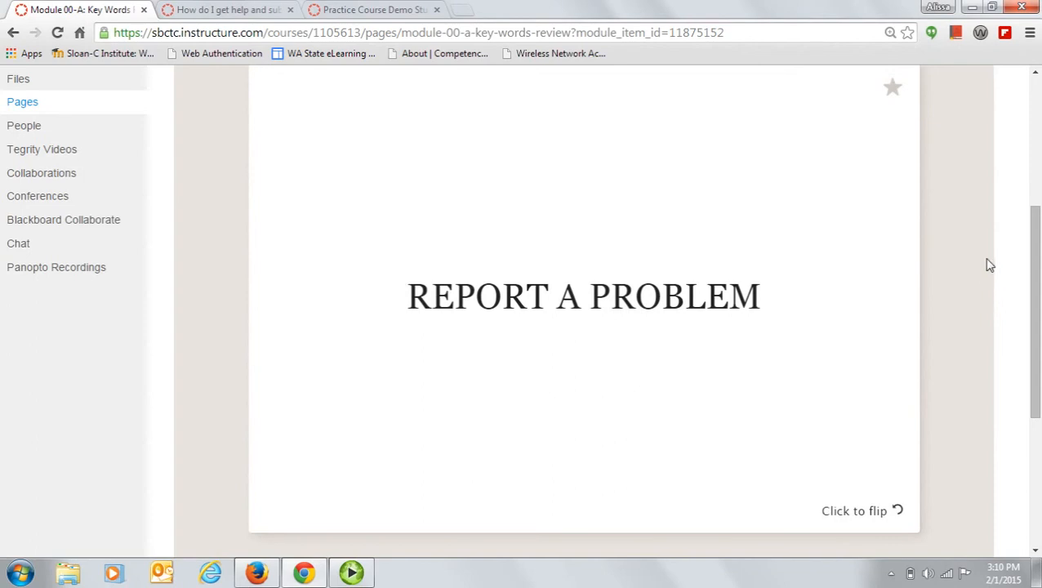
scroll("down", 3)
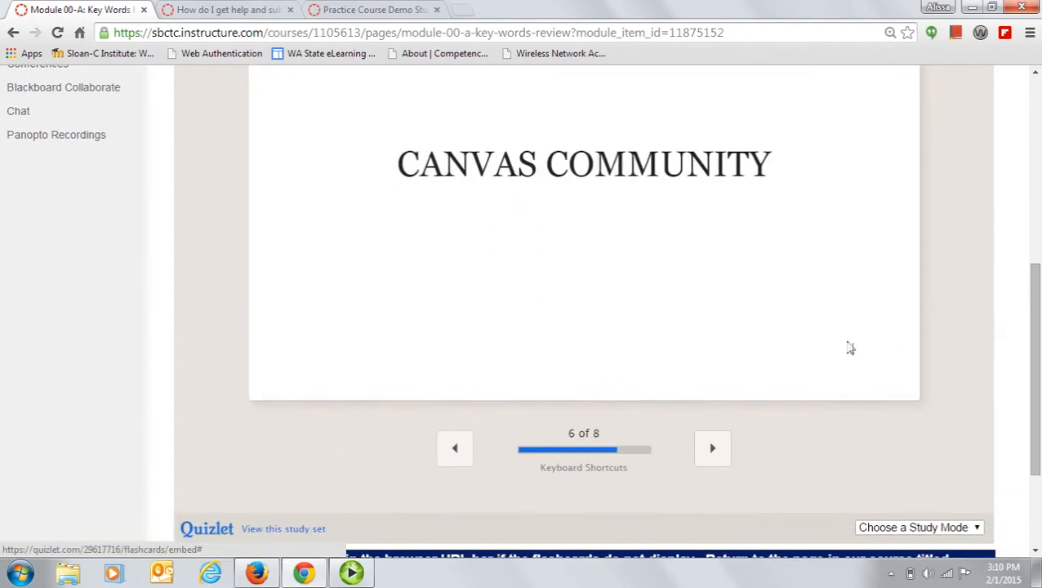
mouse_move(879, 366)
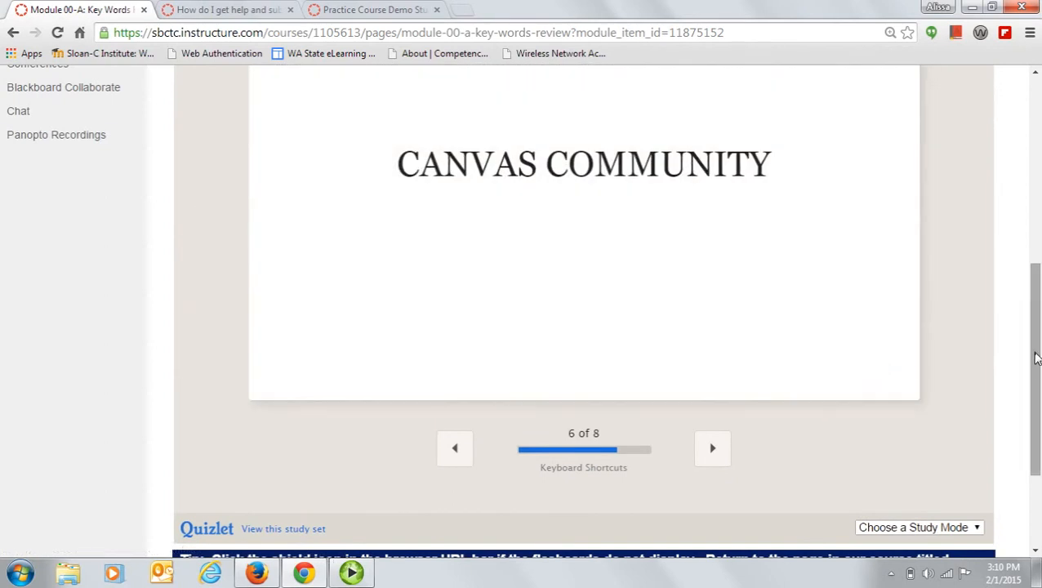
Switch the Quizlet key-words flashcards to the Learn study mode
scroll("down", 3)
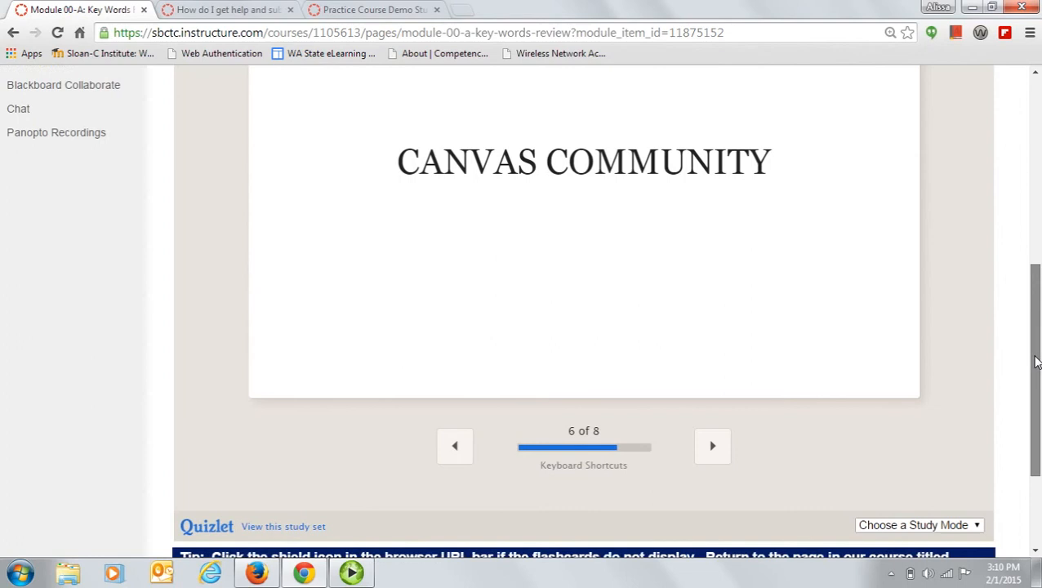
scroll("down", 3)
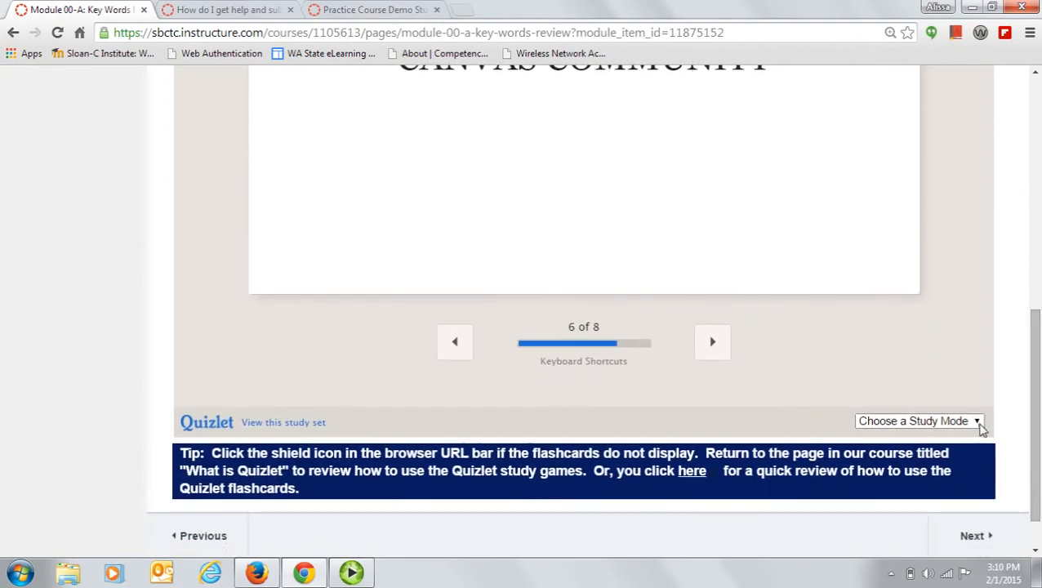
left_click(918, 421)
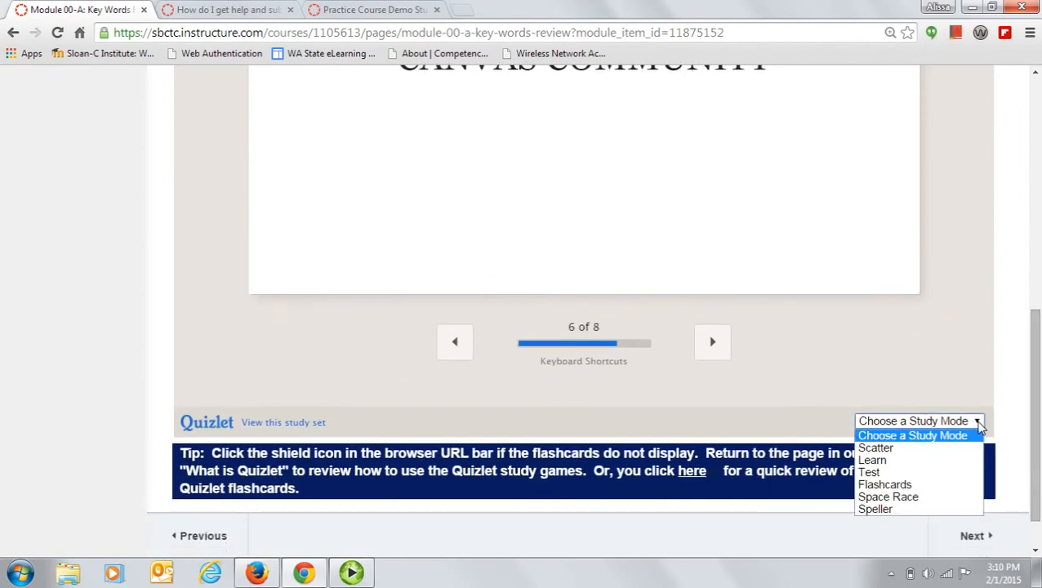
mouse_move(918, 461)
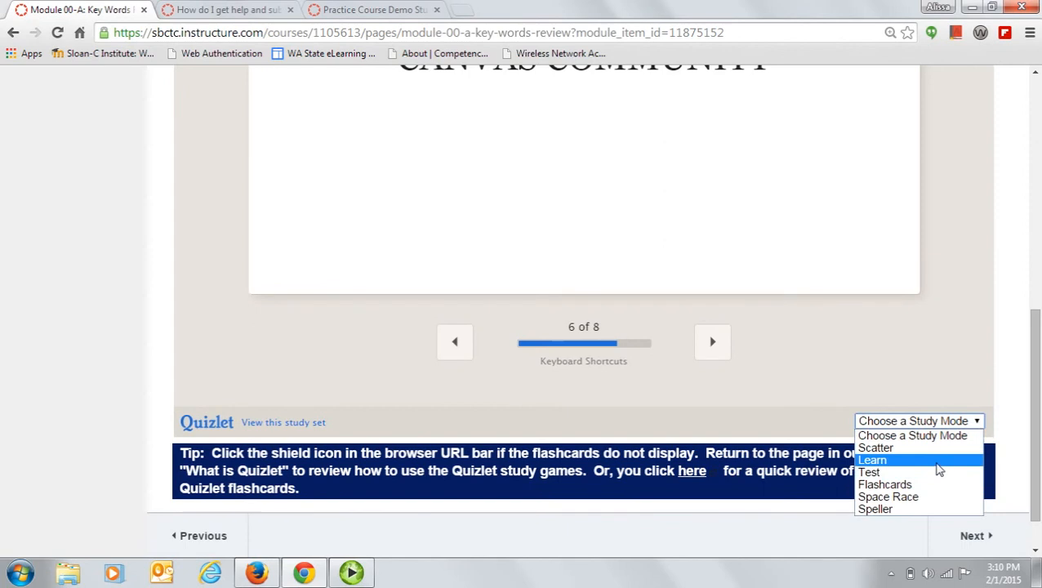
left_click(873, 461)
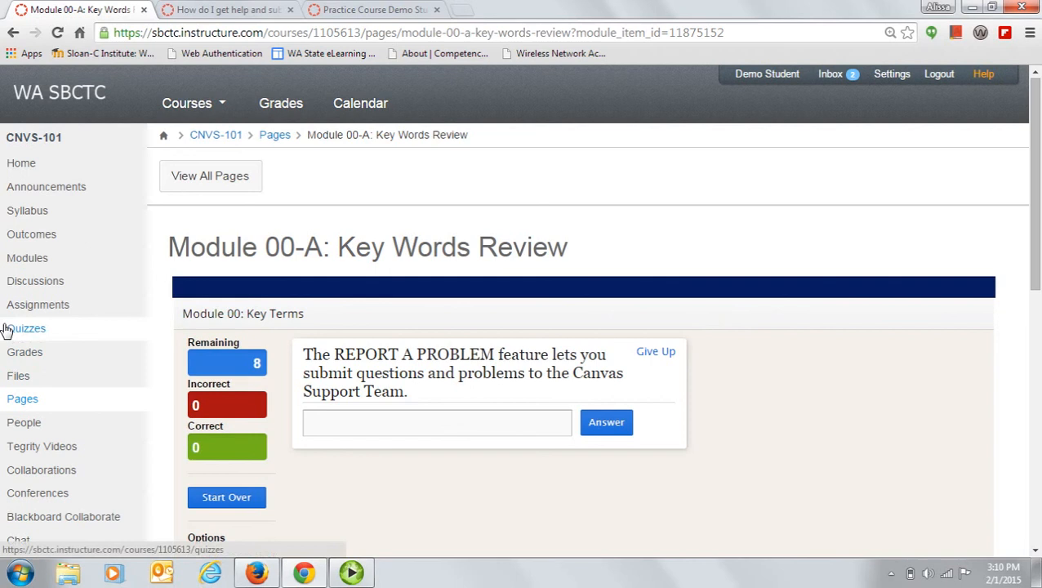
Return to the Intro to Canvas for Faculty course home page
left_click(22, 163)
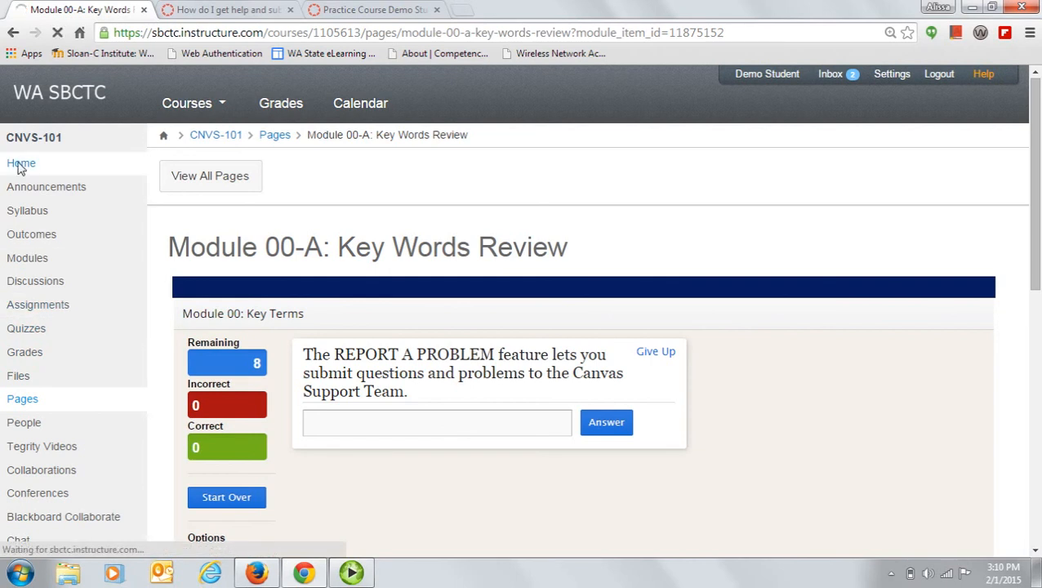
left_click(21, 163)
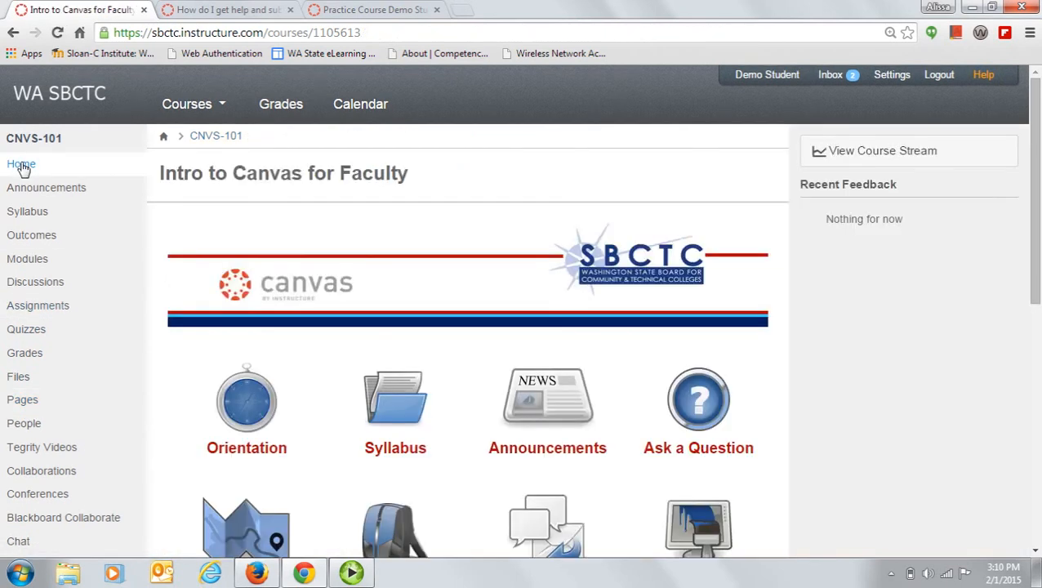